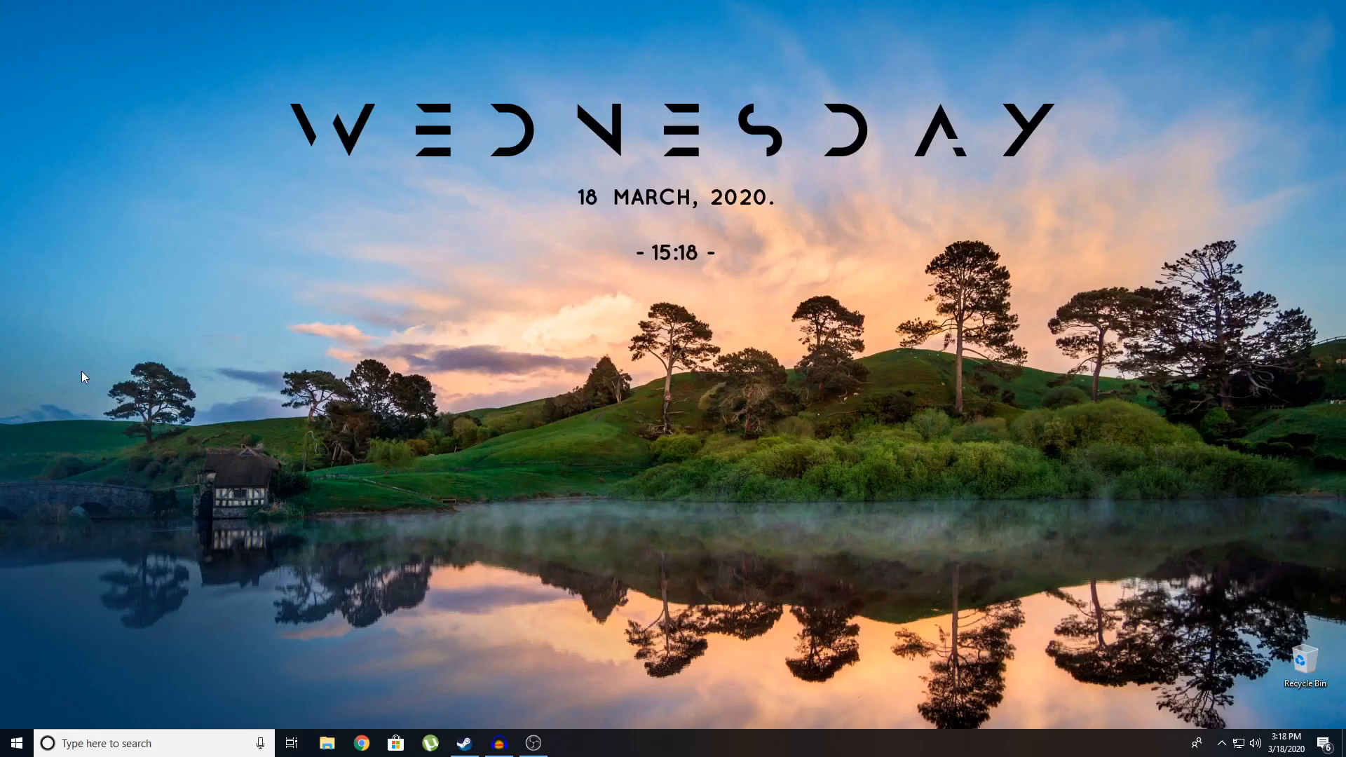
mouse_move(124, 432)
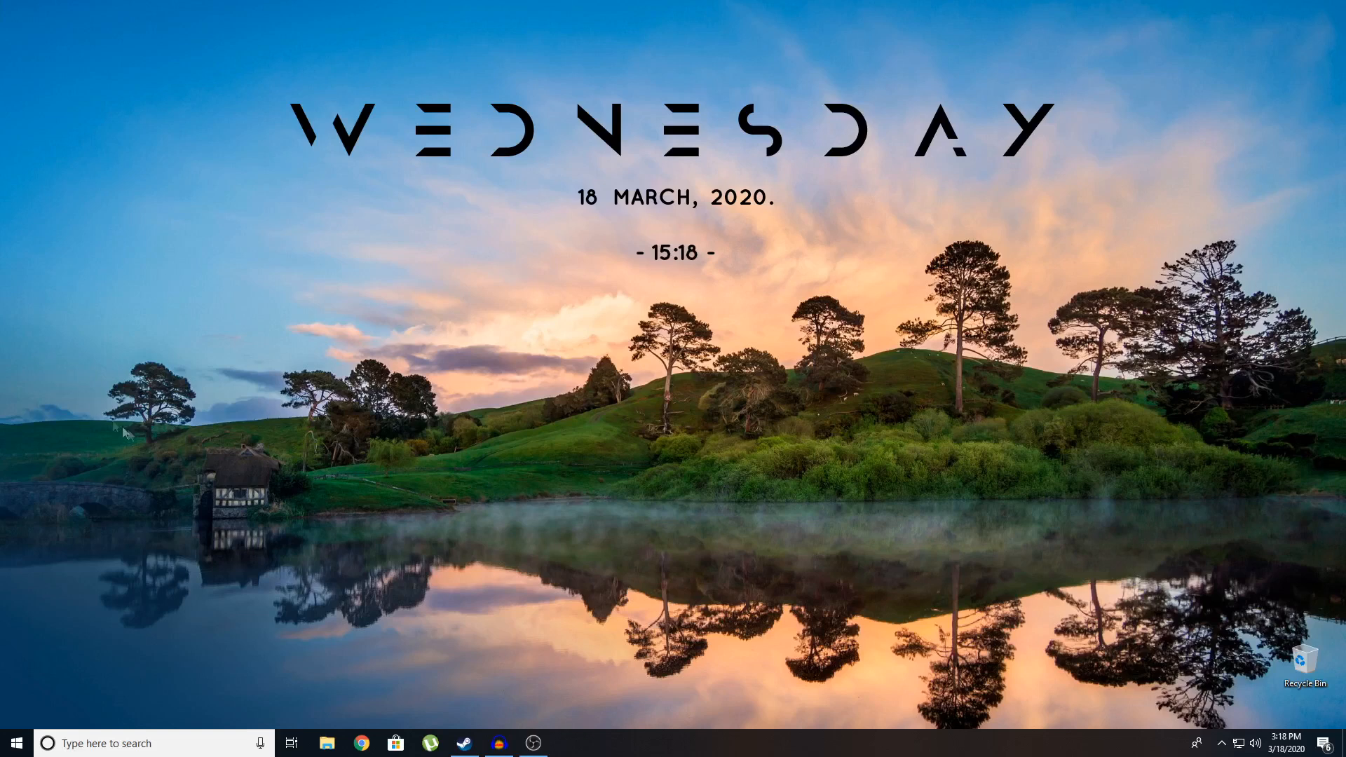
mouse_move(543, 517)
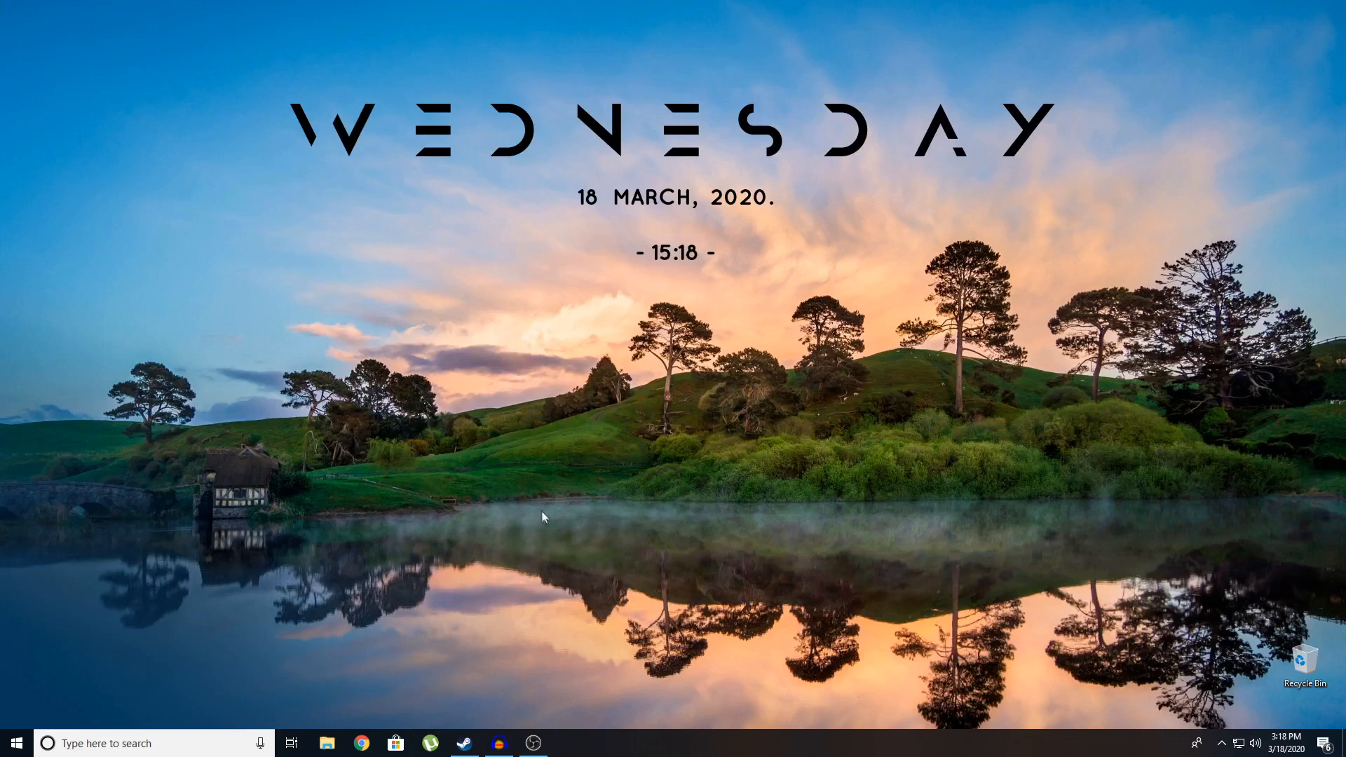
mouse_move(660, 586)
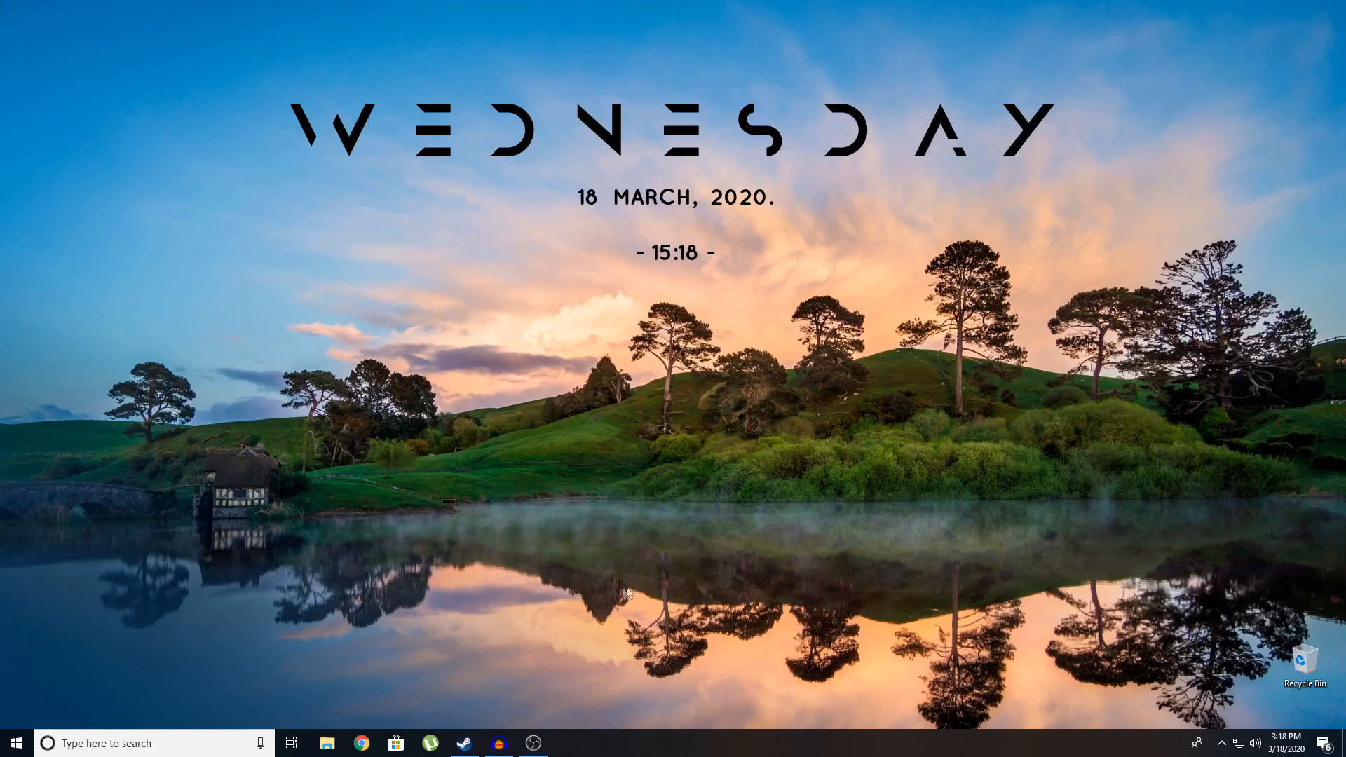
Launch Steam from the Windows taskbar so the store front page appears.
left_click(464, 743)
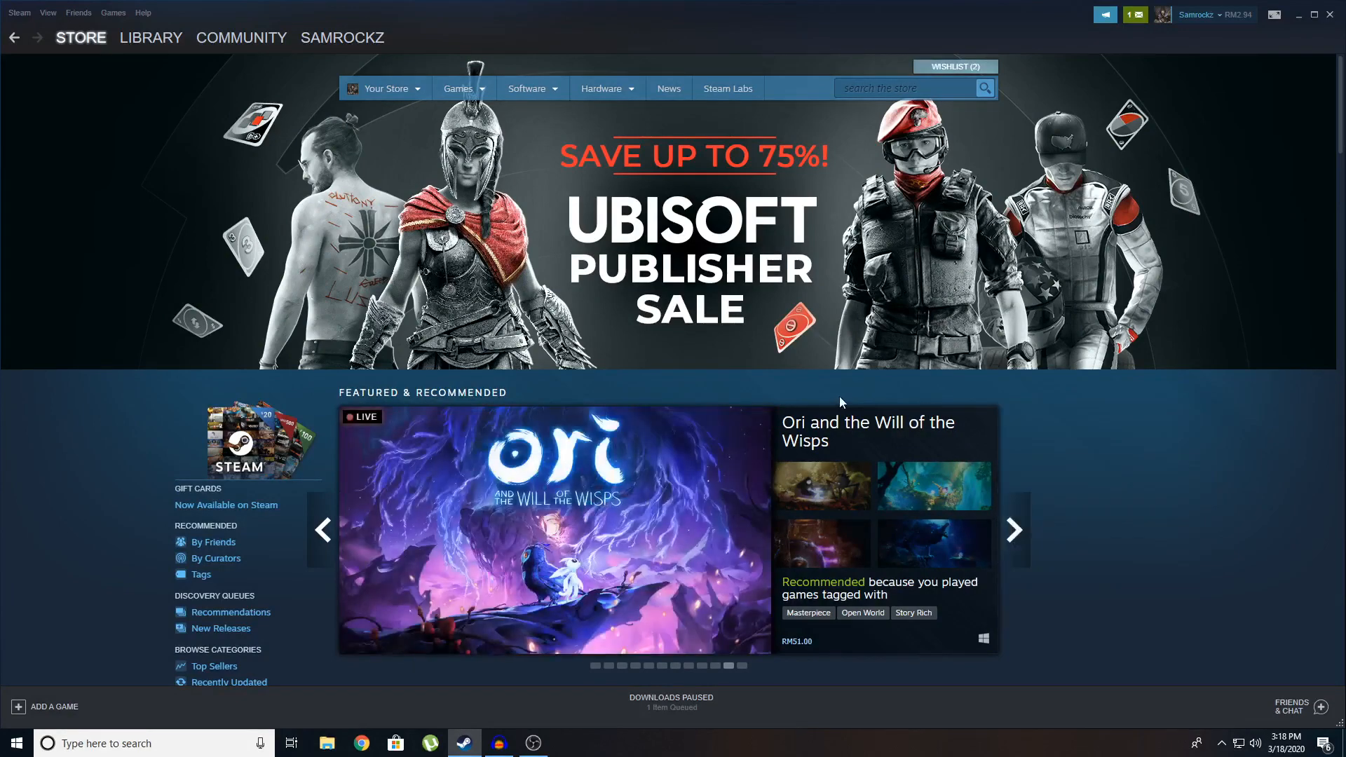
mouse_move(1078, 597)
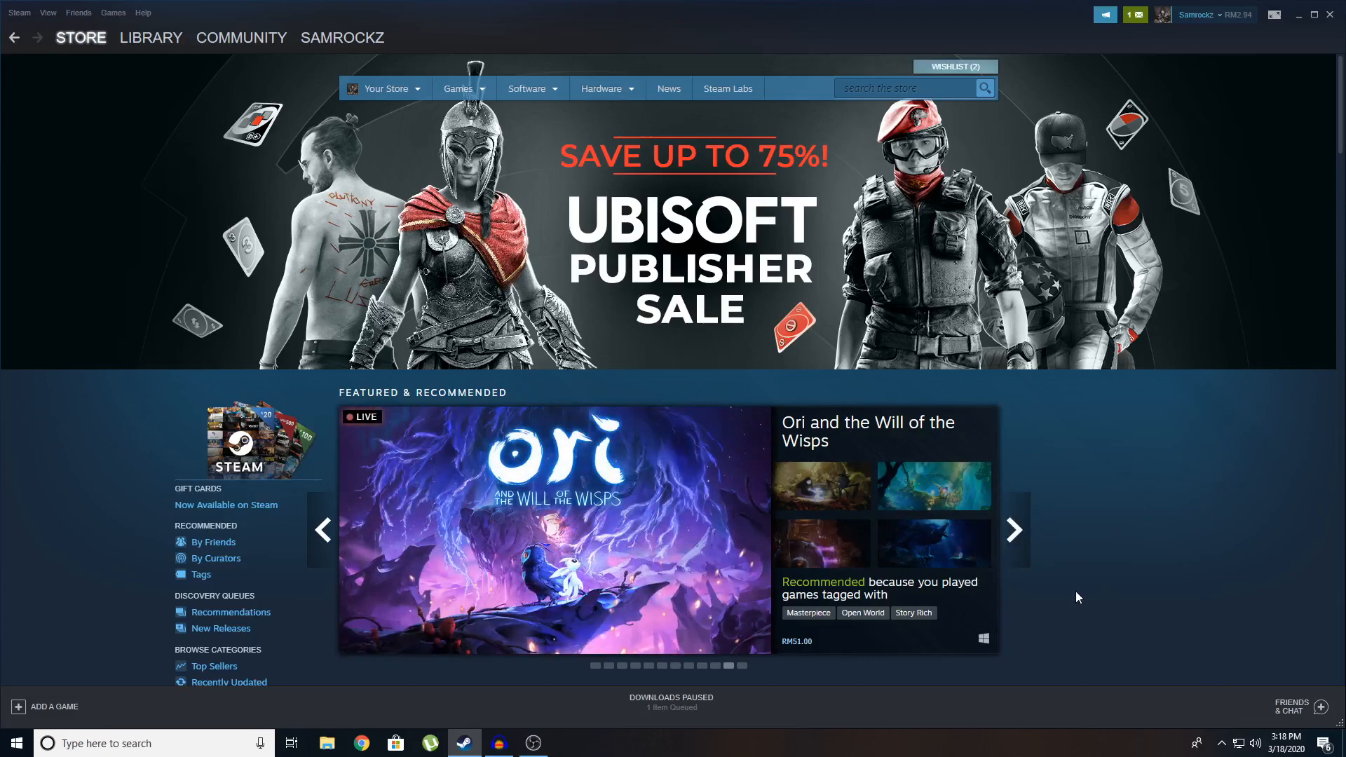
Switch from the store to the Library home listing all owned games.
left_click(241, 36)
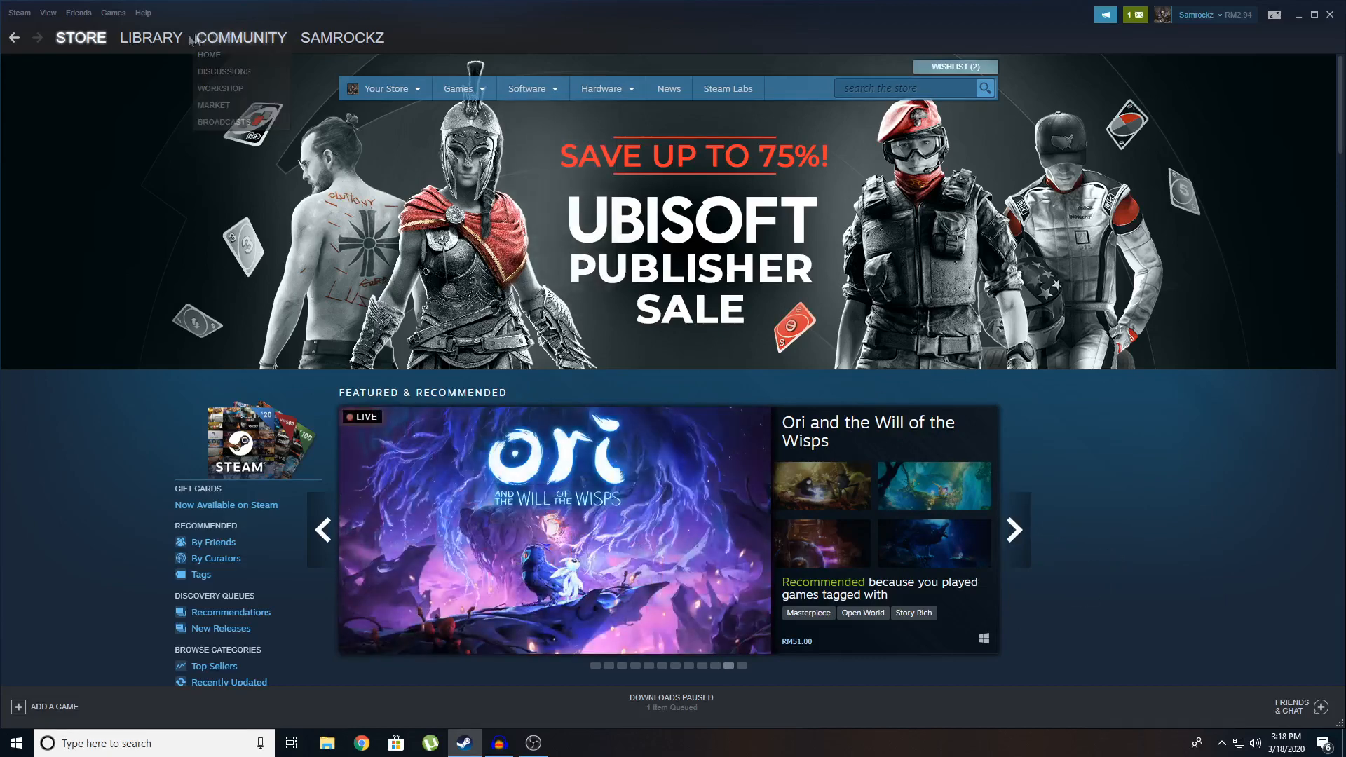
mouse_move(150, 36)
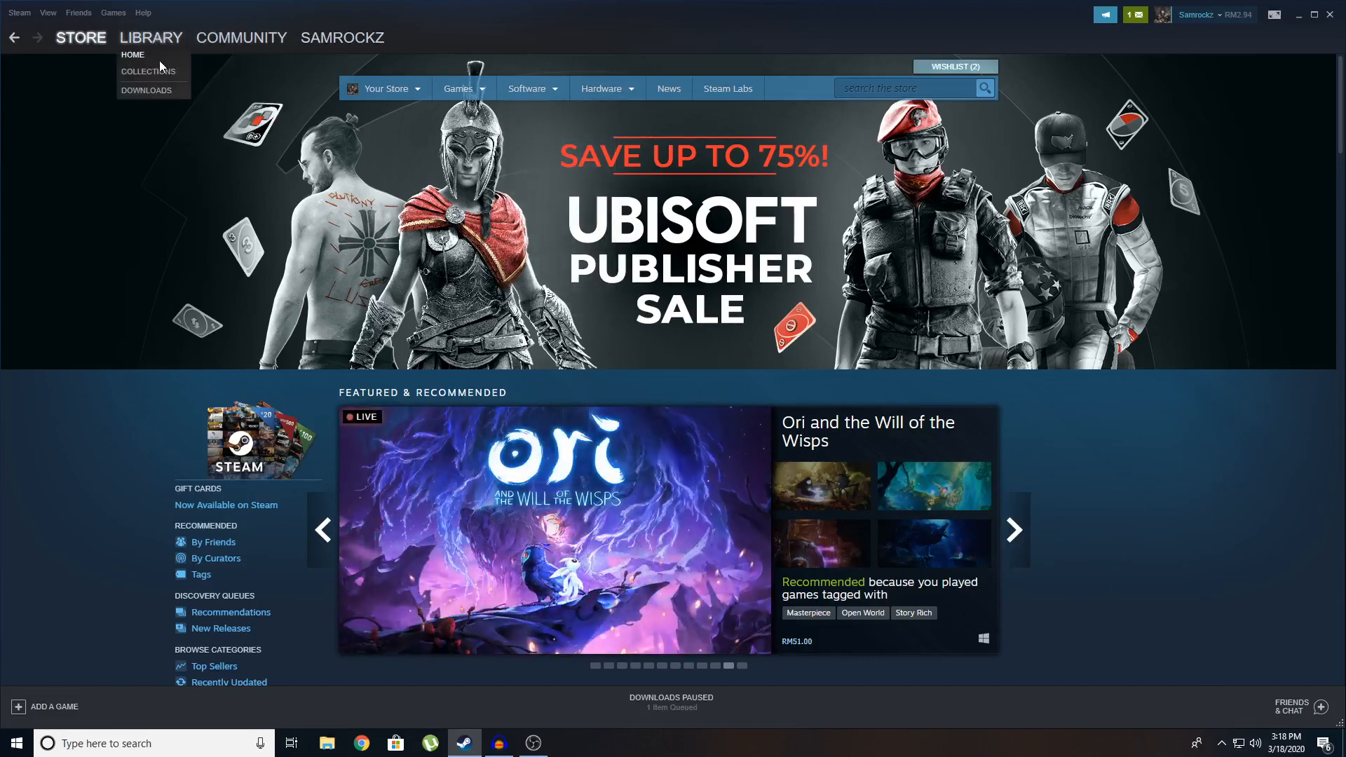
left_click(147, 72)
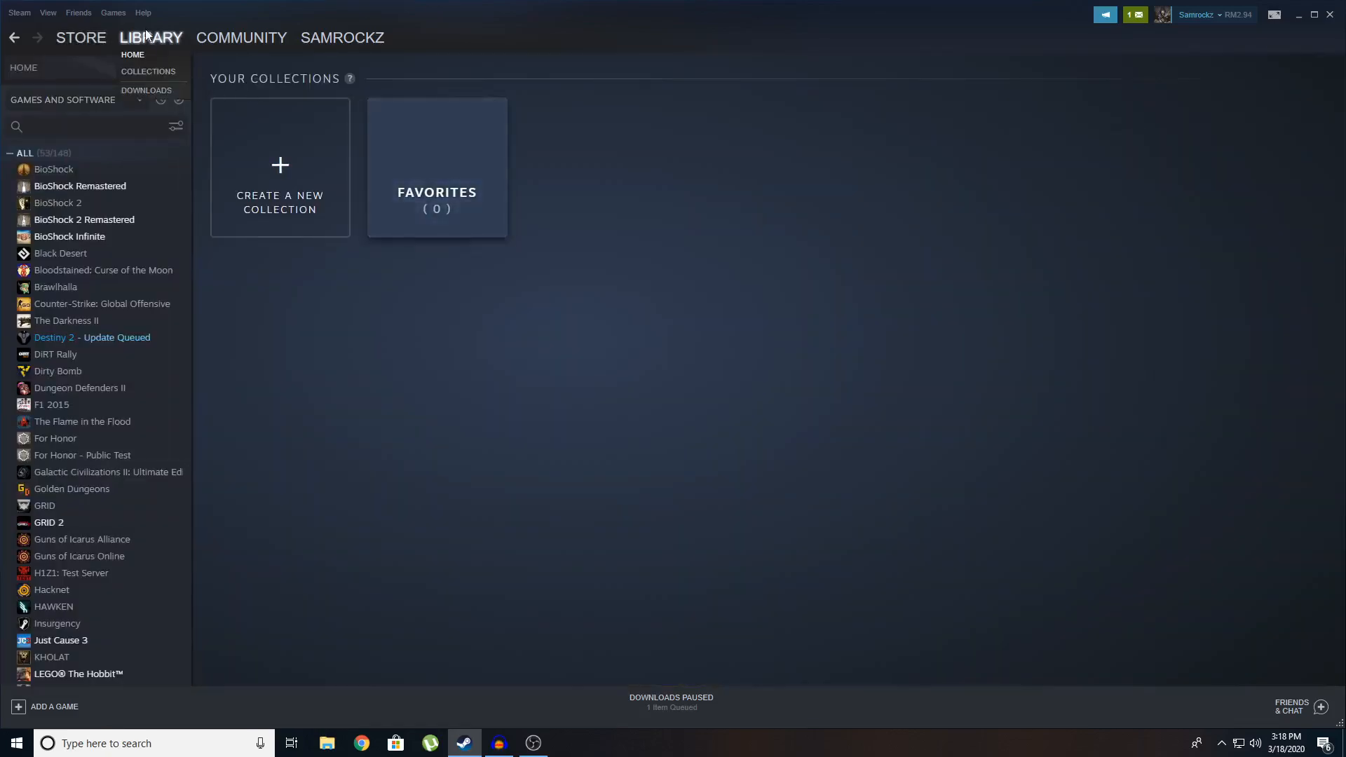
left_click(132, 55)
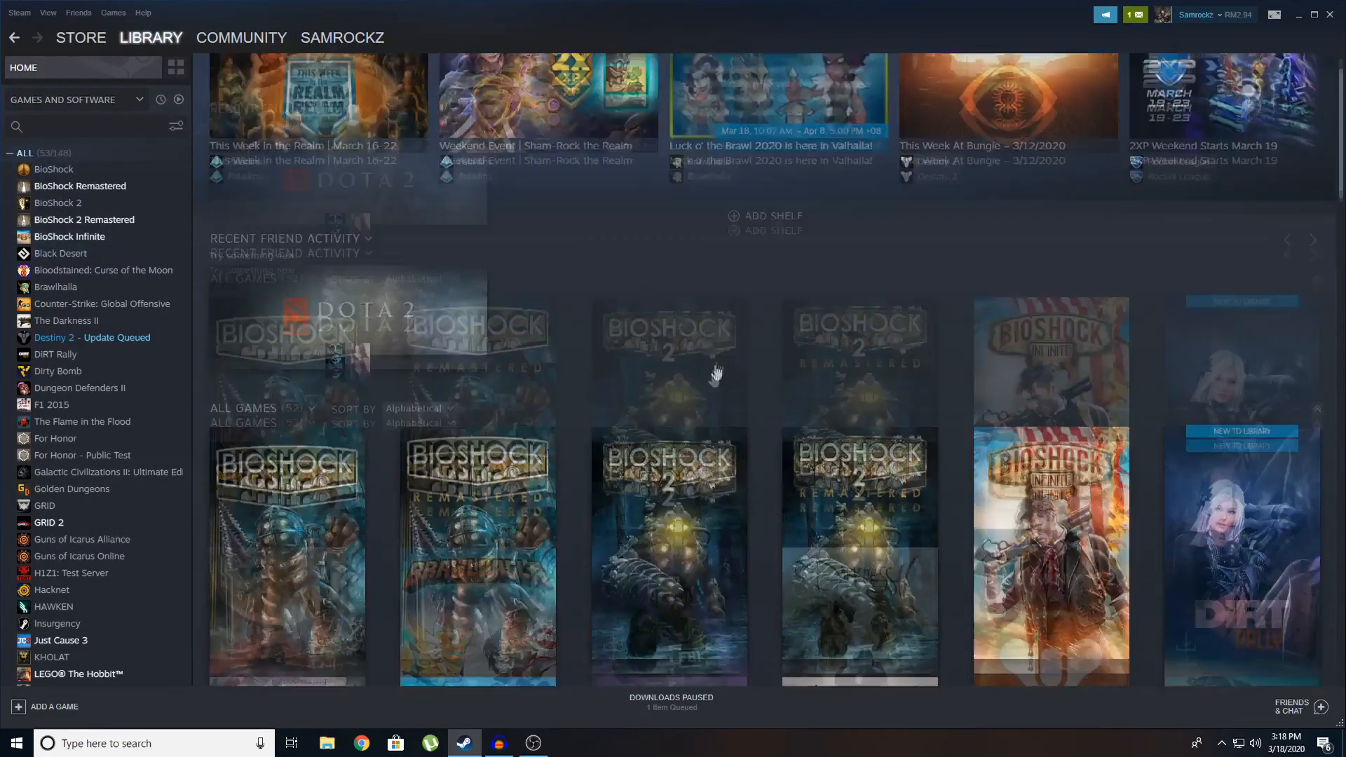
scroll("down", 3)
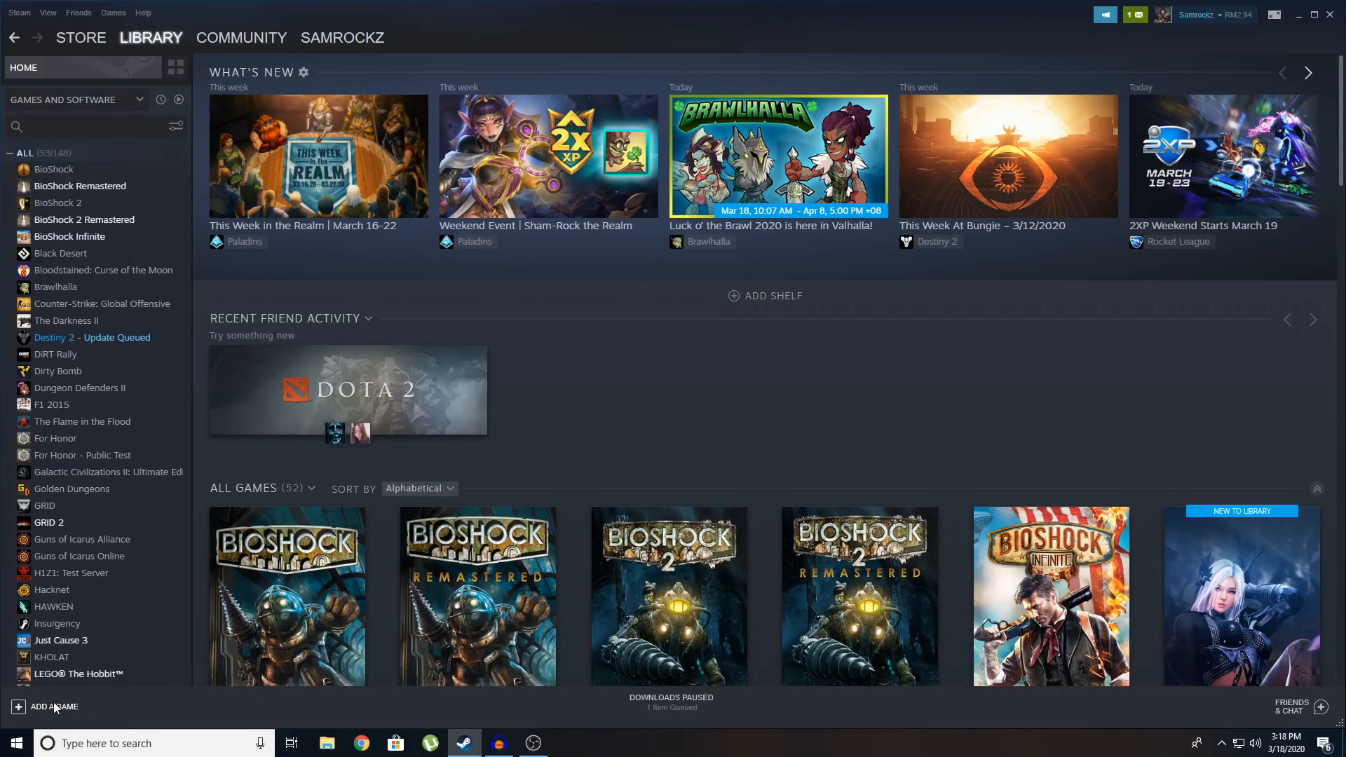
mouse_move(60, 691)
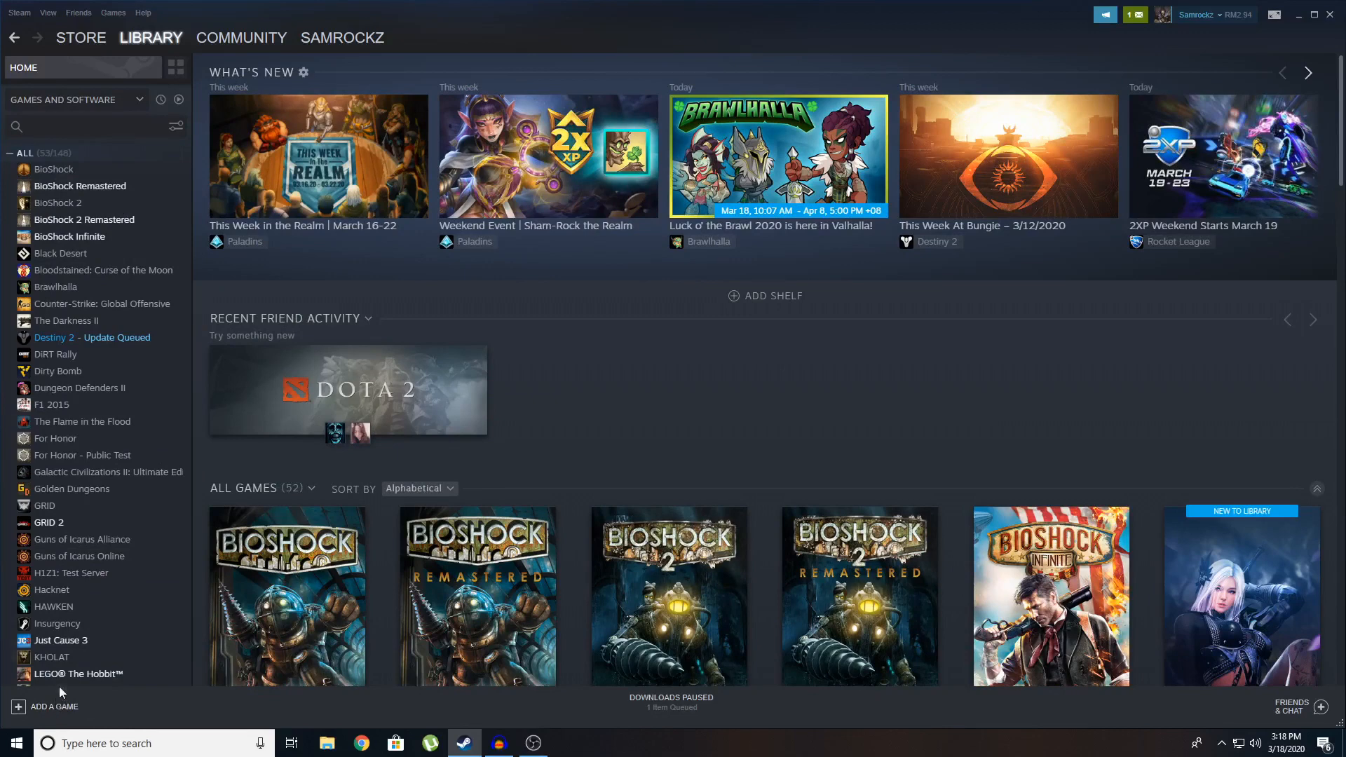
mouse_move(78, 16)
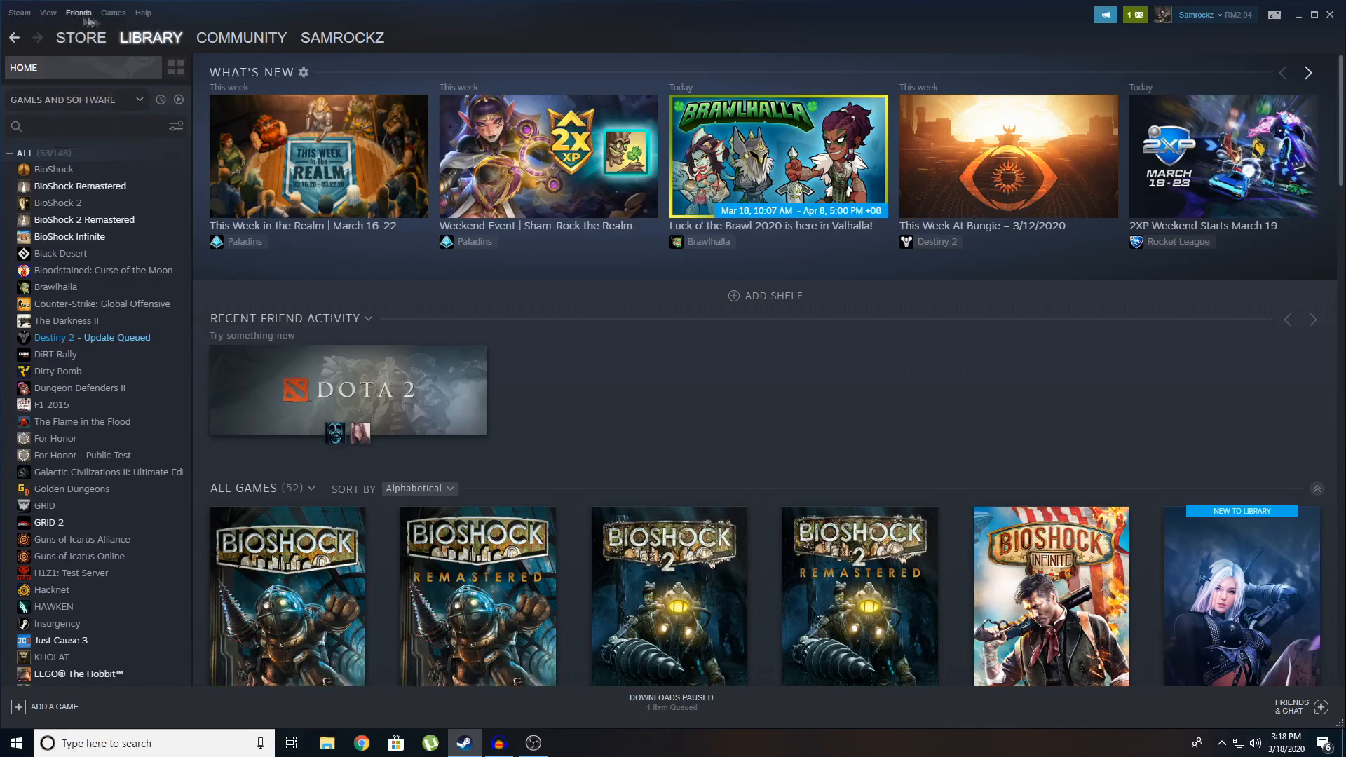
Start adding a non-Steam game via Add a Game at the bottom left.
left_click(112, 13)
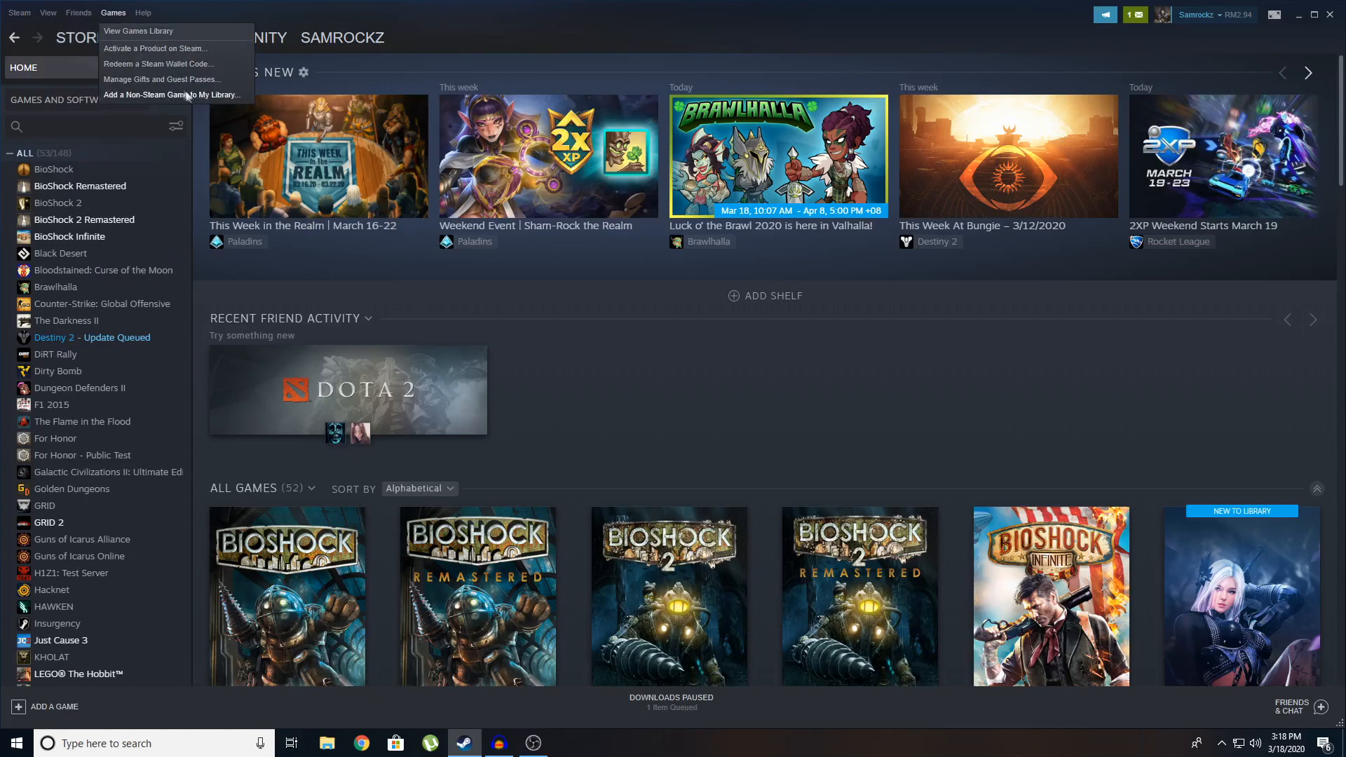
left_click(78, 13)
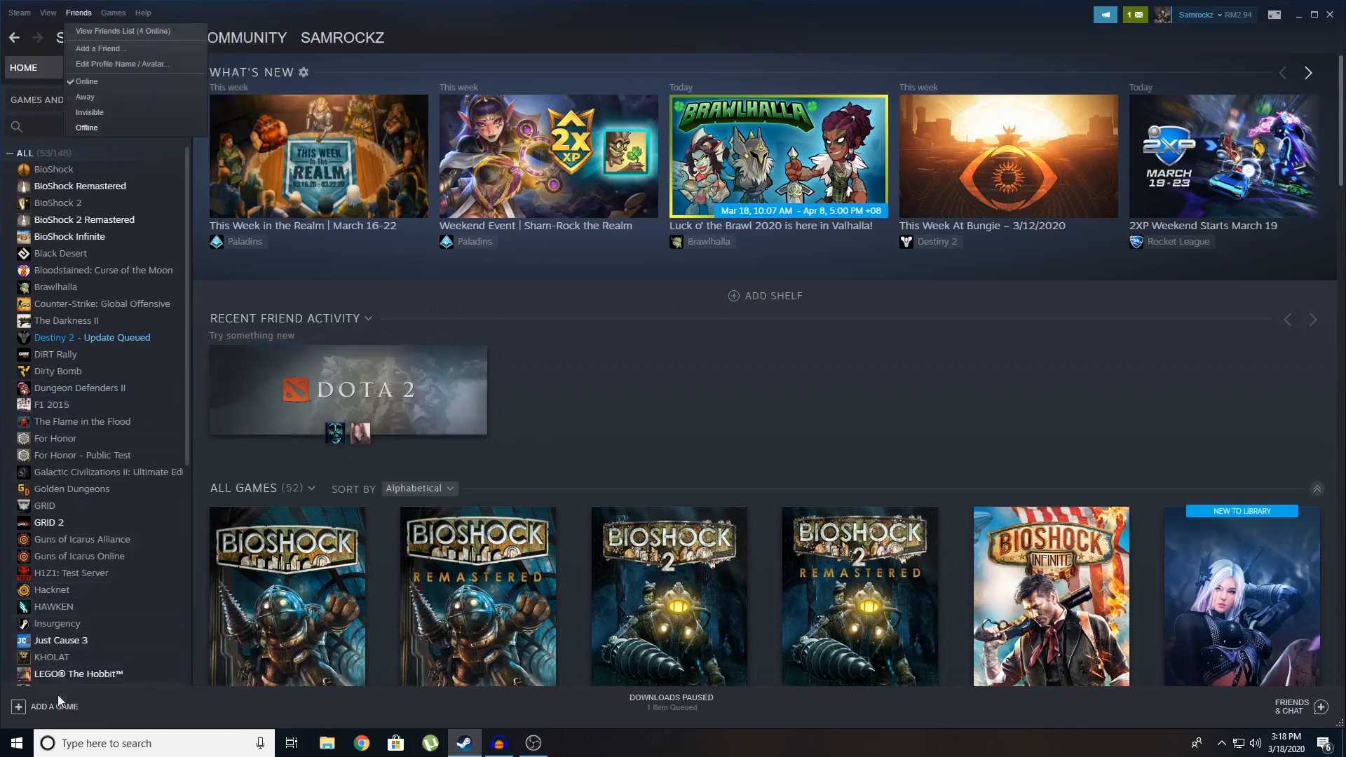
left_click(52, 706)
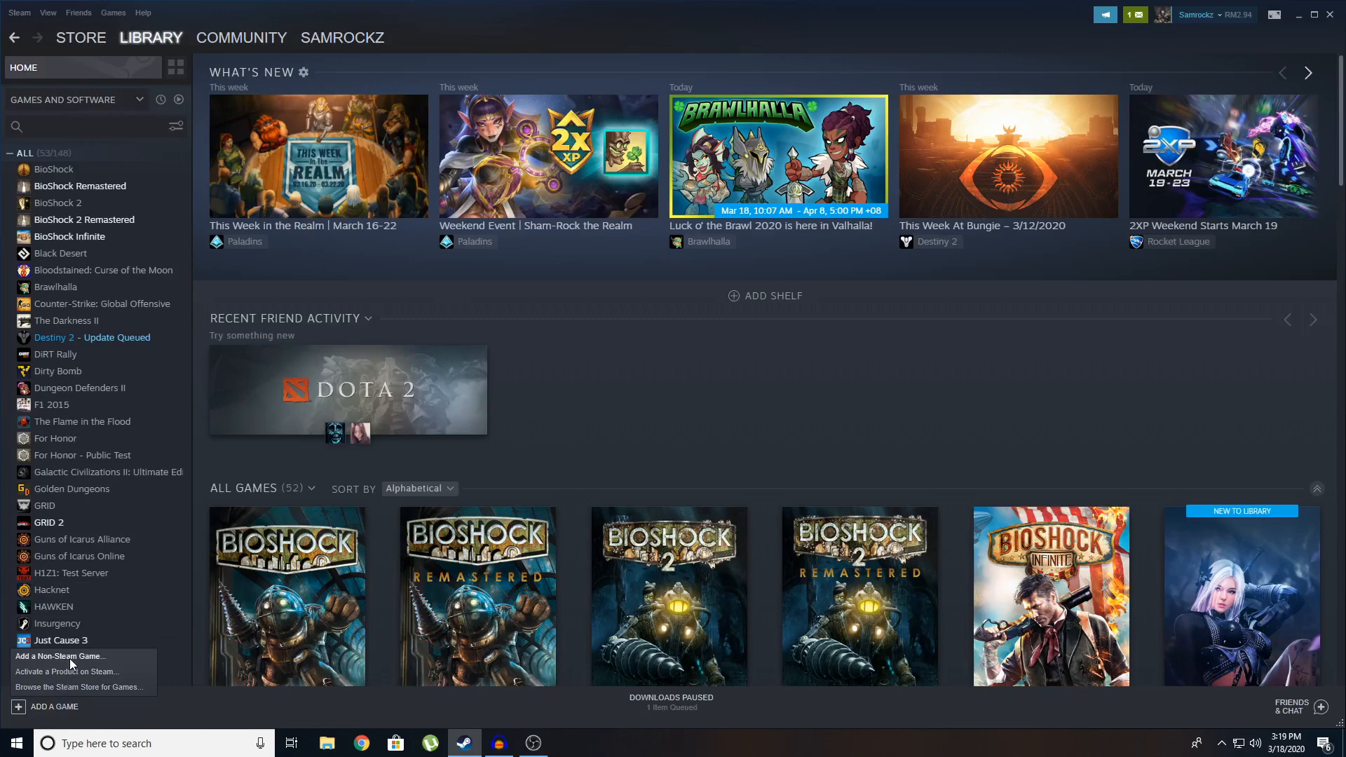
left_click(58, 656)
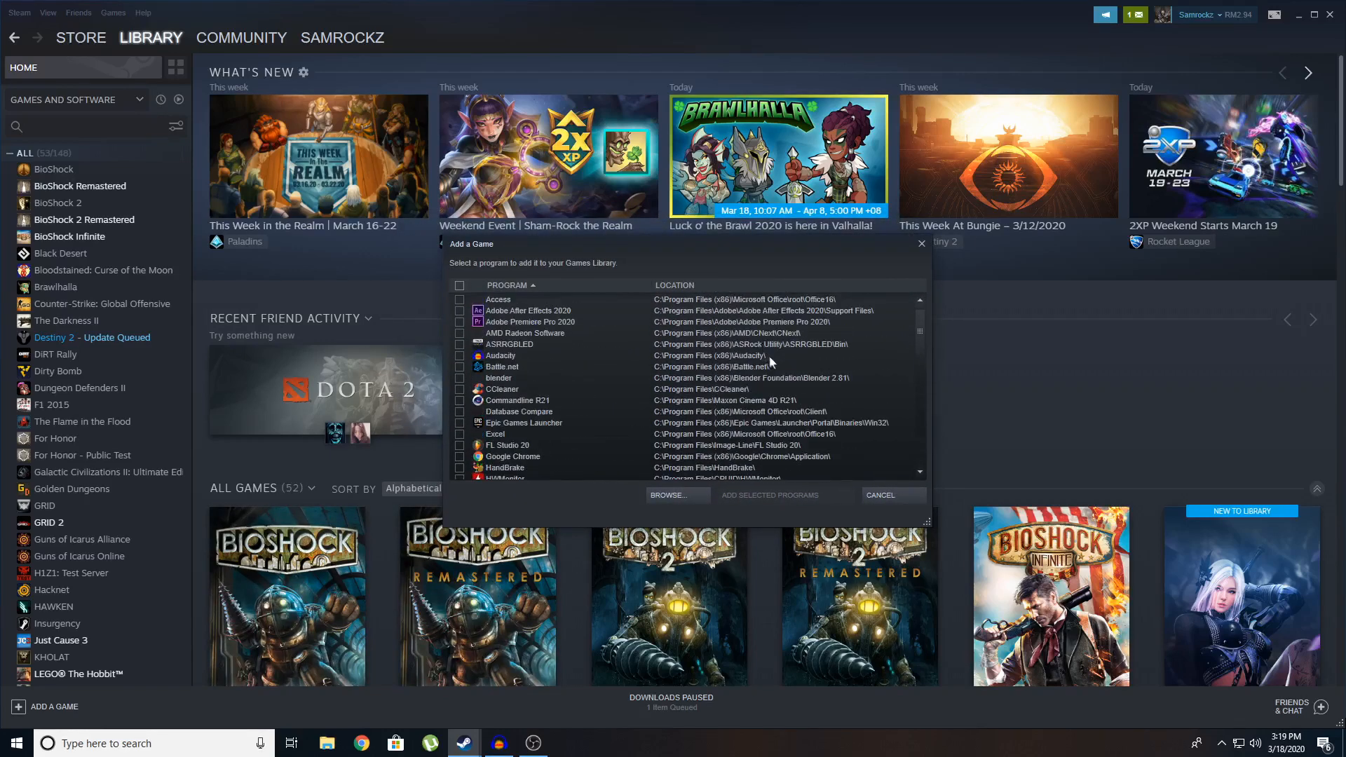
mouse_move(740, 435)
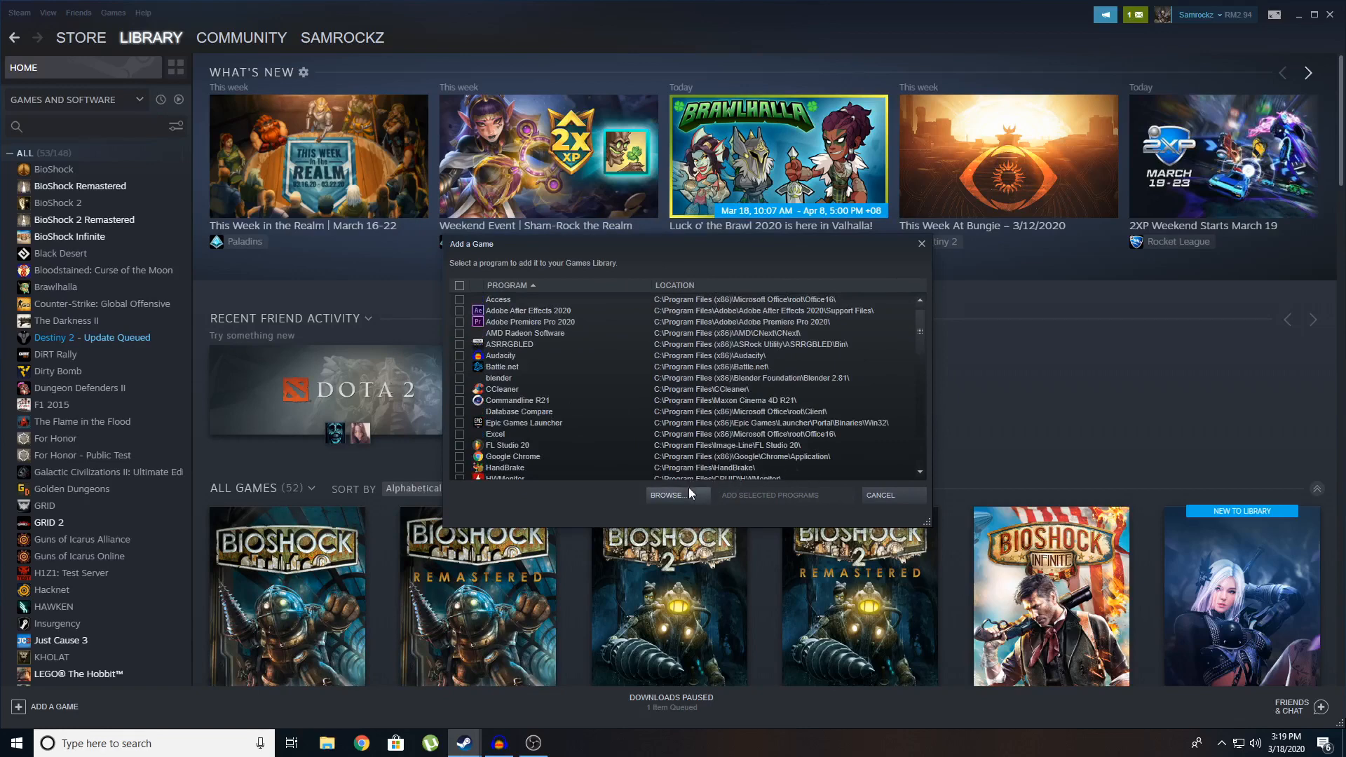
Pick Battle.net in the program list, then browse the computer for an unlisted program.
scroll("down", 3)
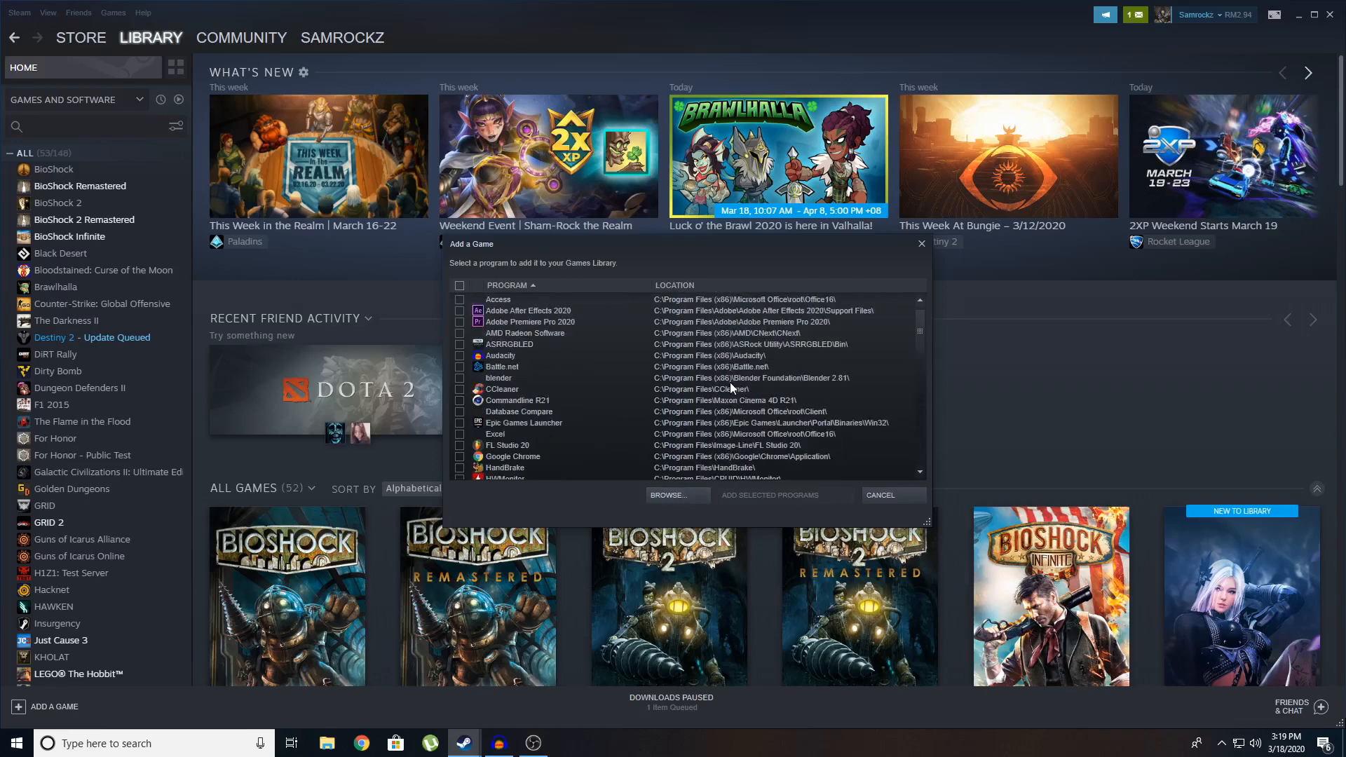
left_click(502, 366)
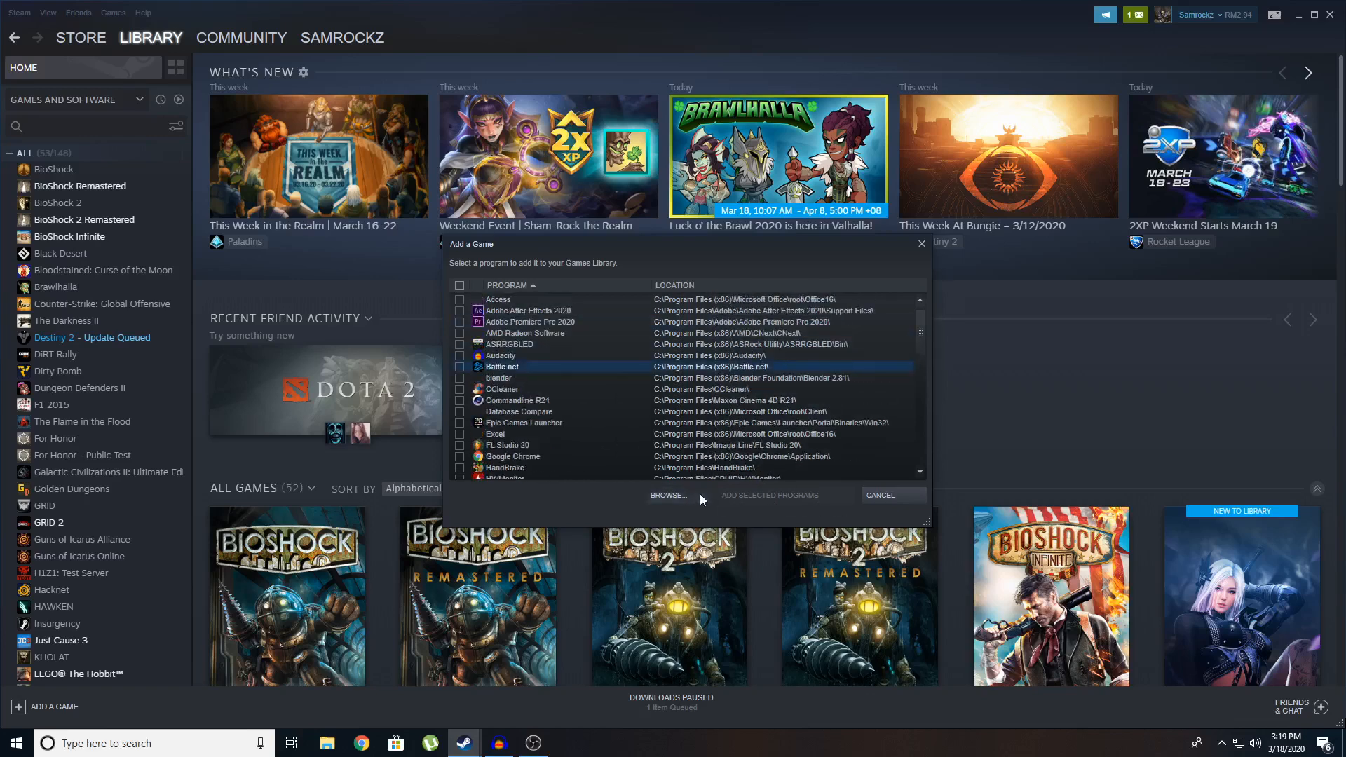
left_click(667, 495)
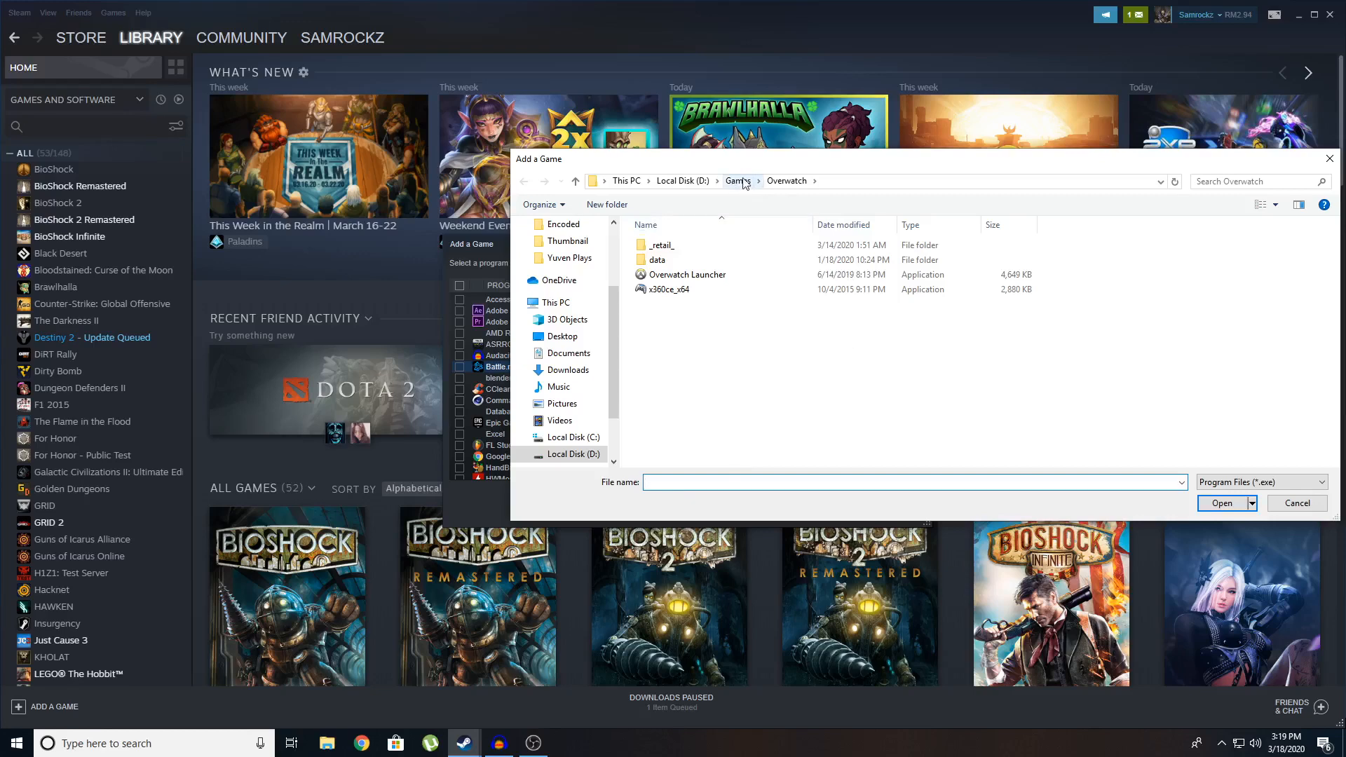
Add Overwatch Launcher from D:\Games\Overwatch to the library as a non-Steam game.
left_click(687, 273)
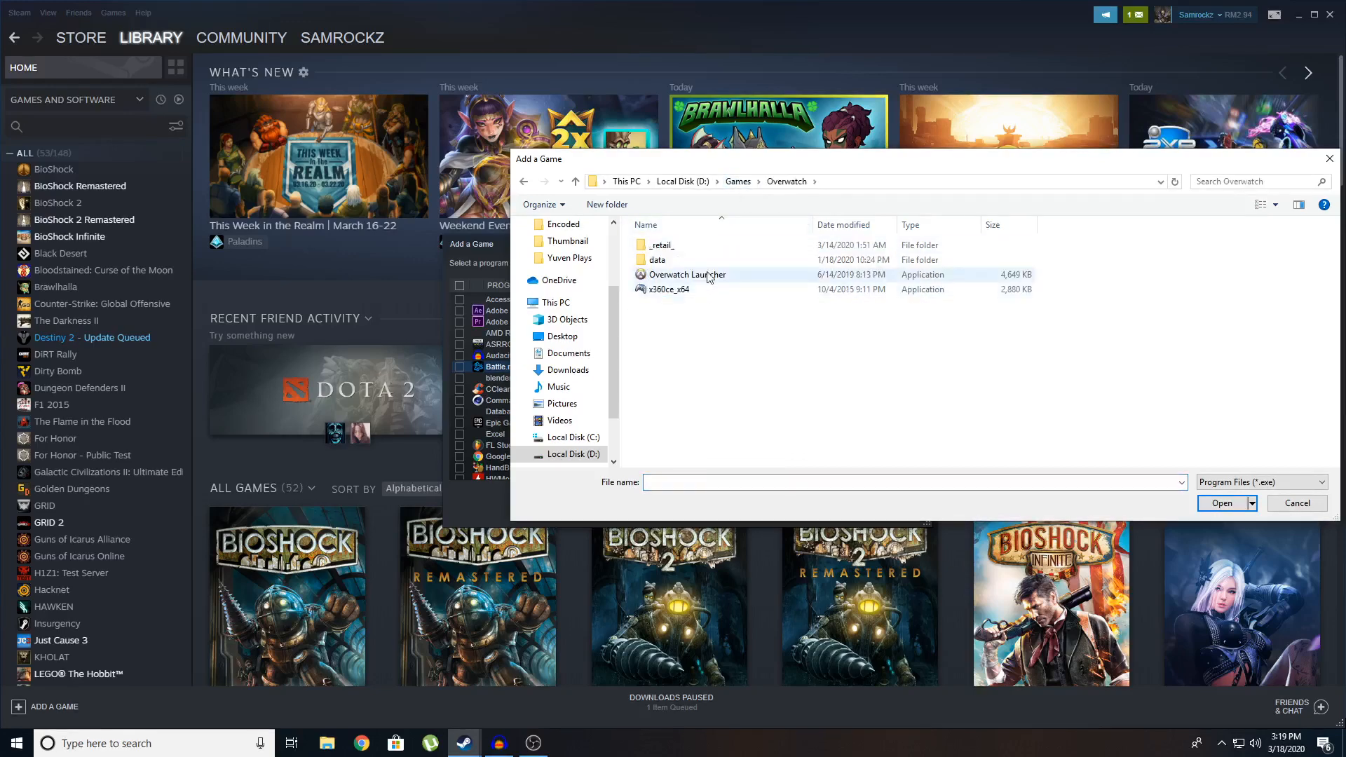
left_click(687, 275)
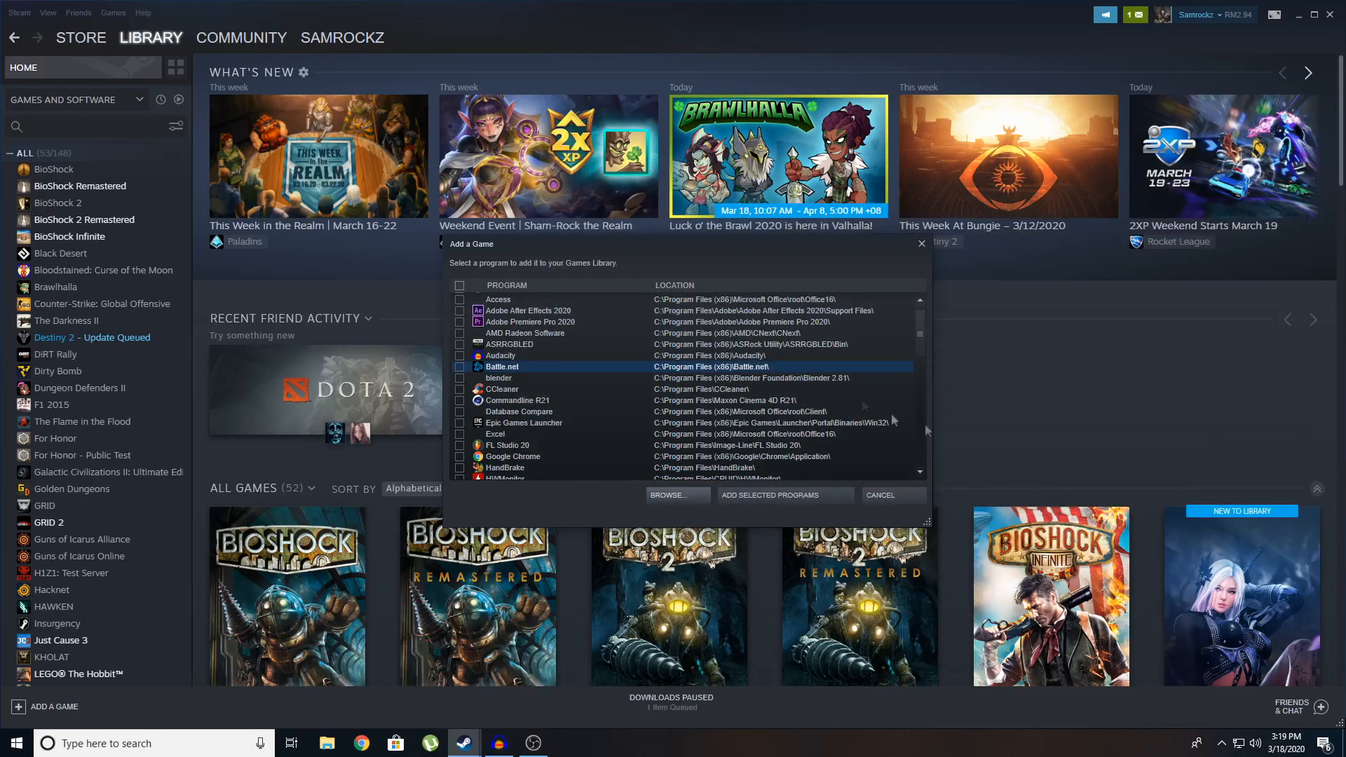
mouse_move(781, 499)
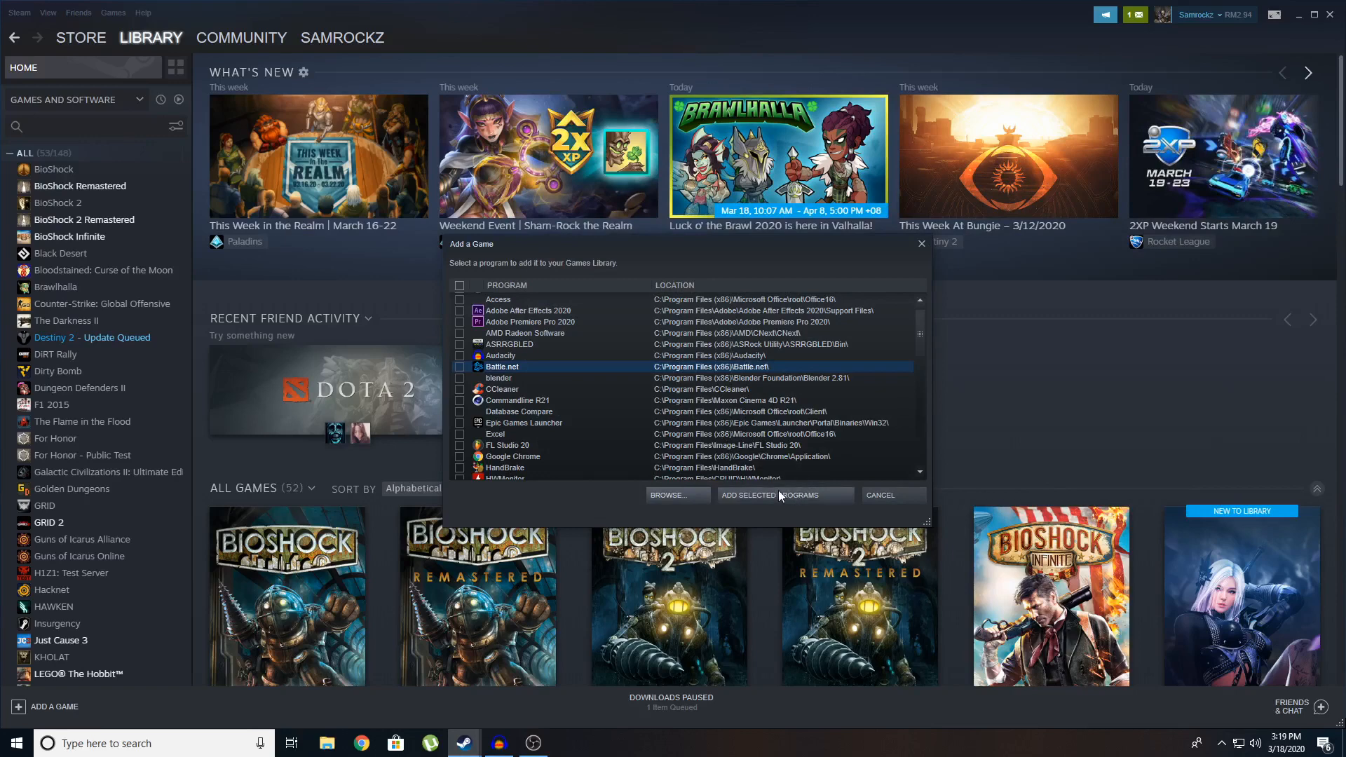
left_click(780, 495)
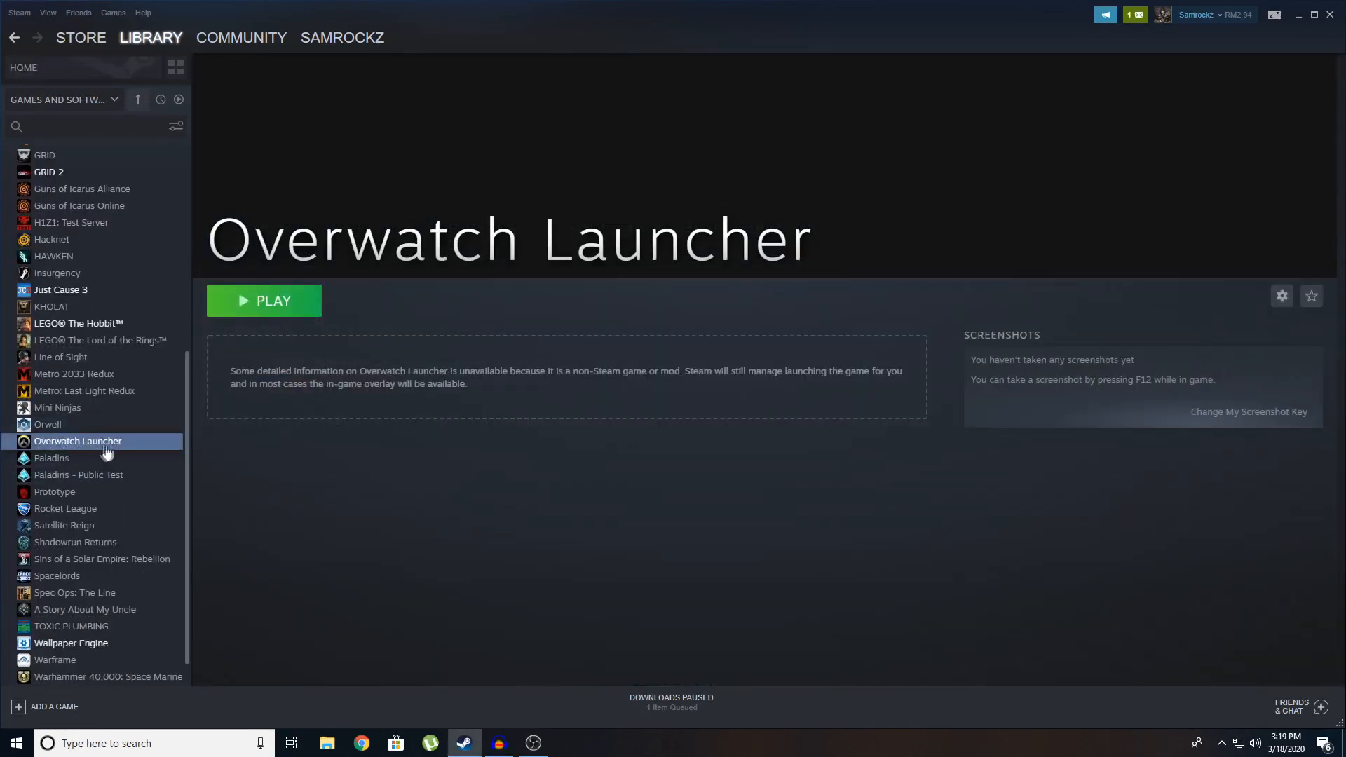
Bring up the Properties window of the Overwatch Launcher library entry.
right_click(79, 442)
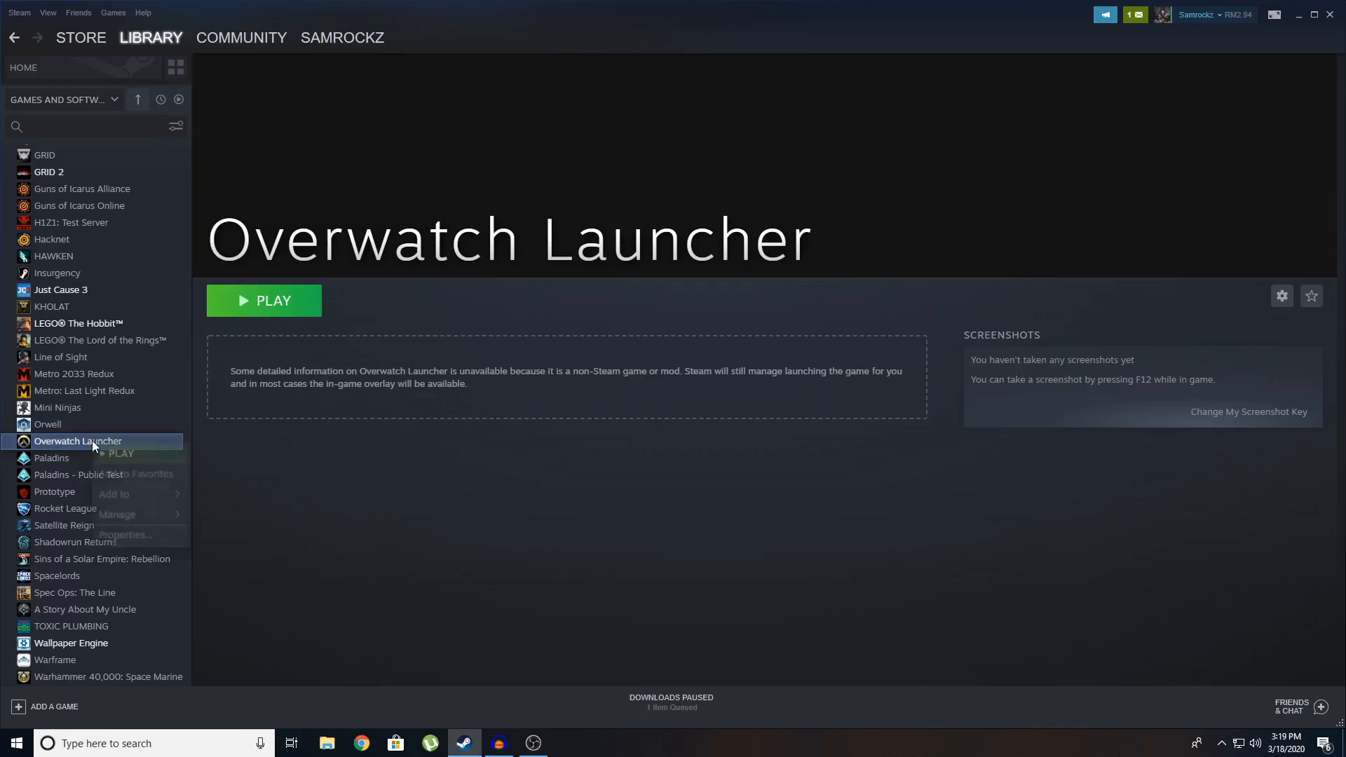
mouse_move(118, 514)
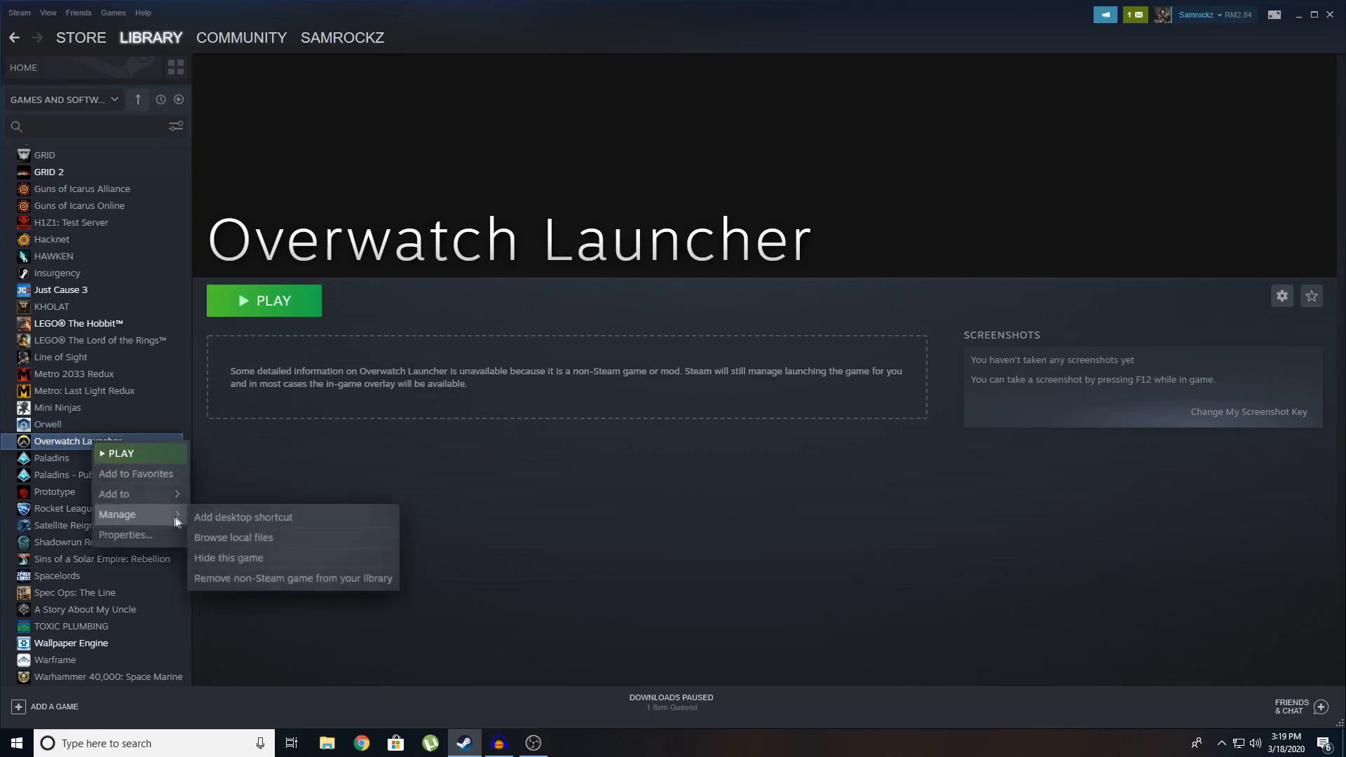
left_click(125, 534)
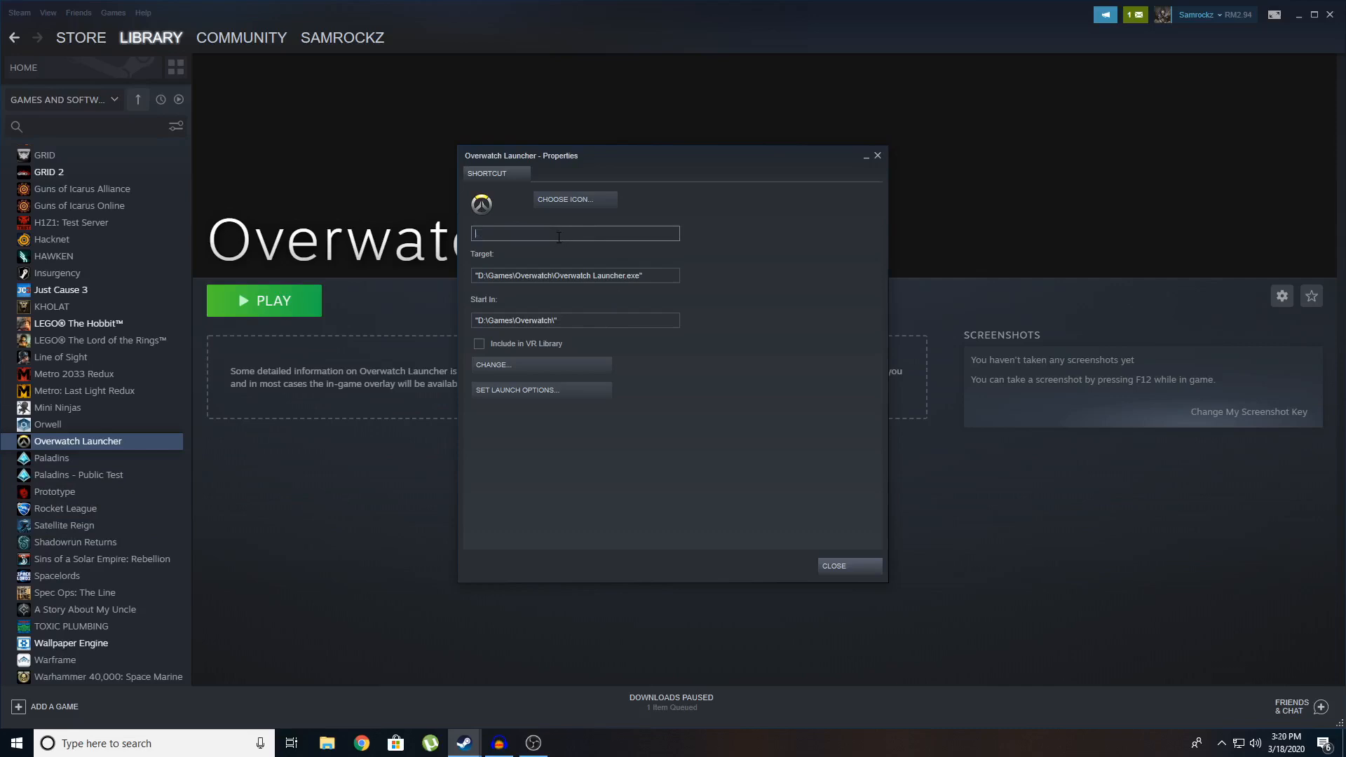
Rename the shortcut to 'Overwatch', close Properties and select the renamed entry.
type("Overwatch")
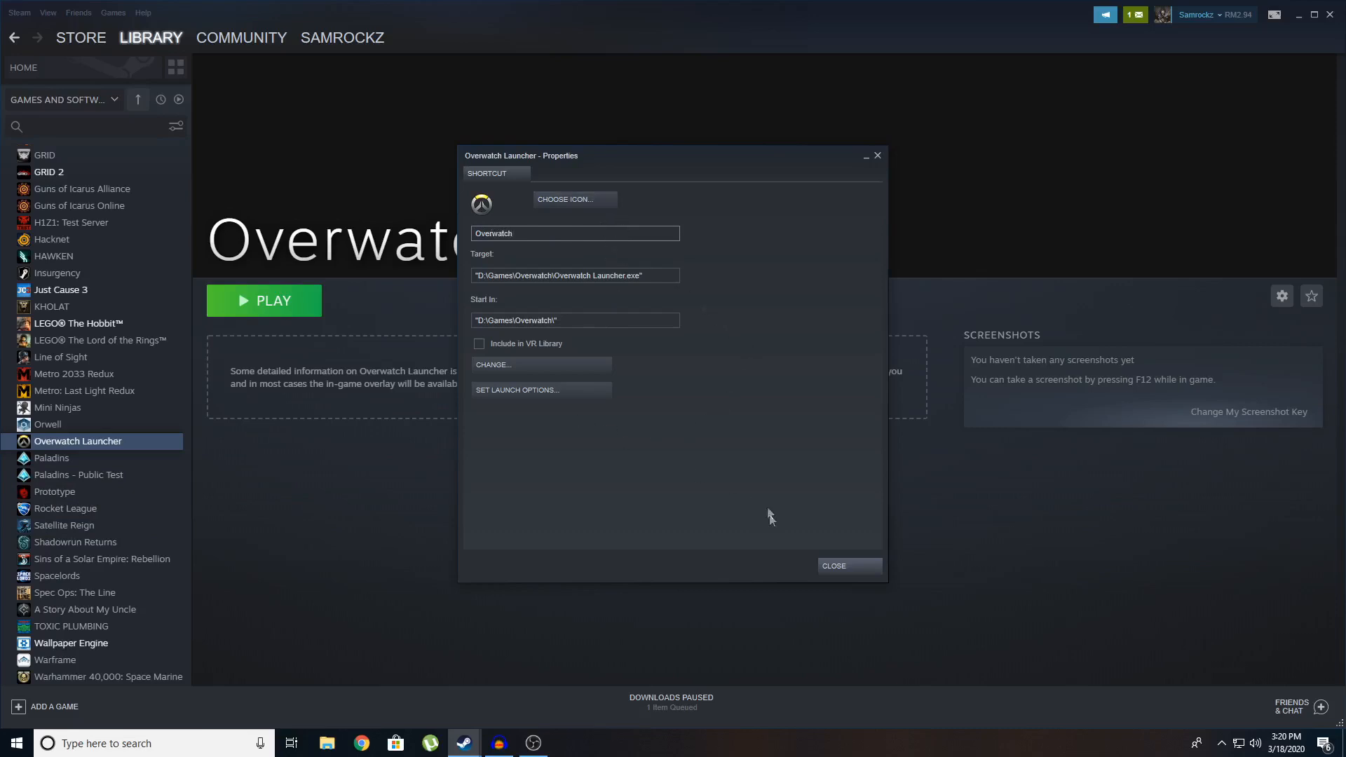
left_click(573, 232)
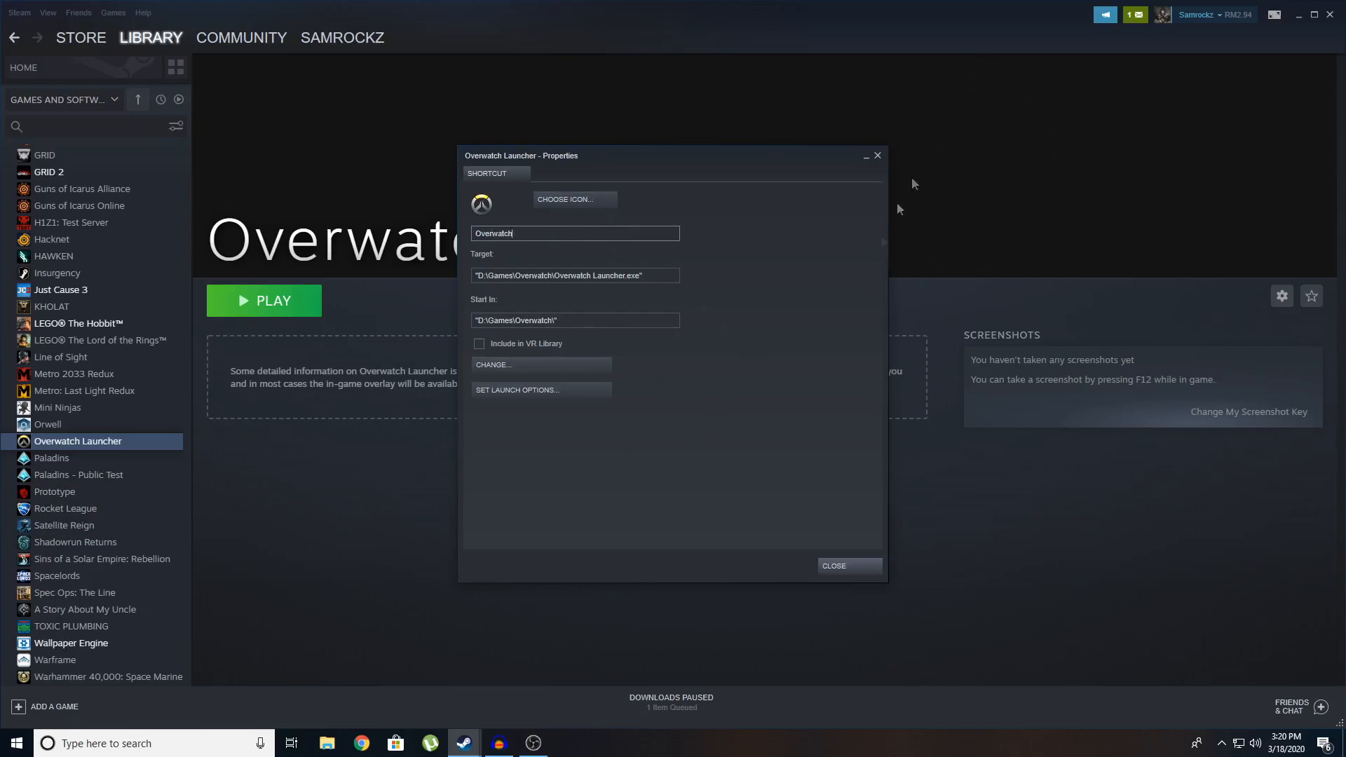
left_click(832, 565)
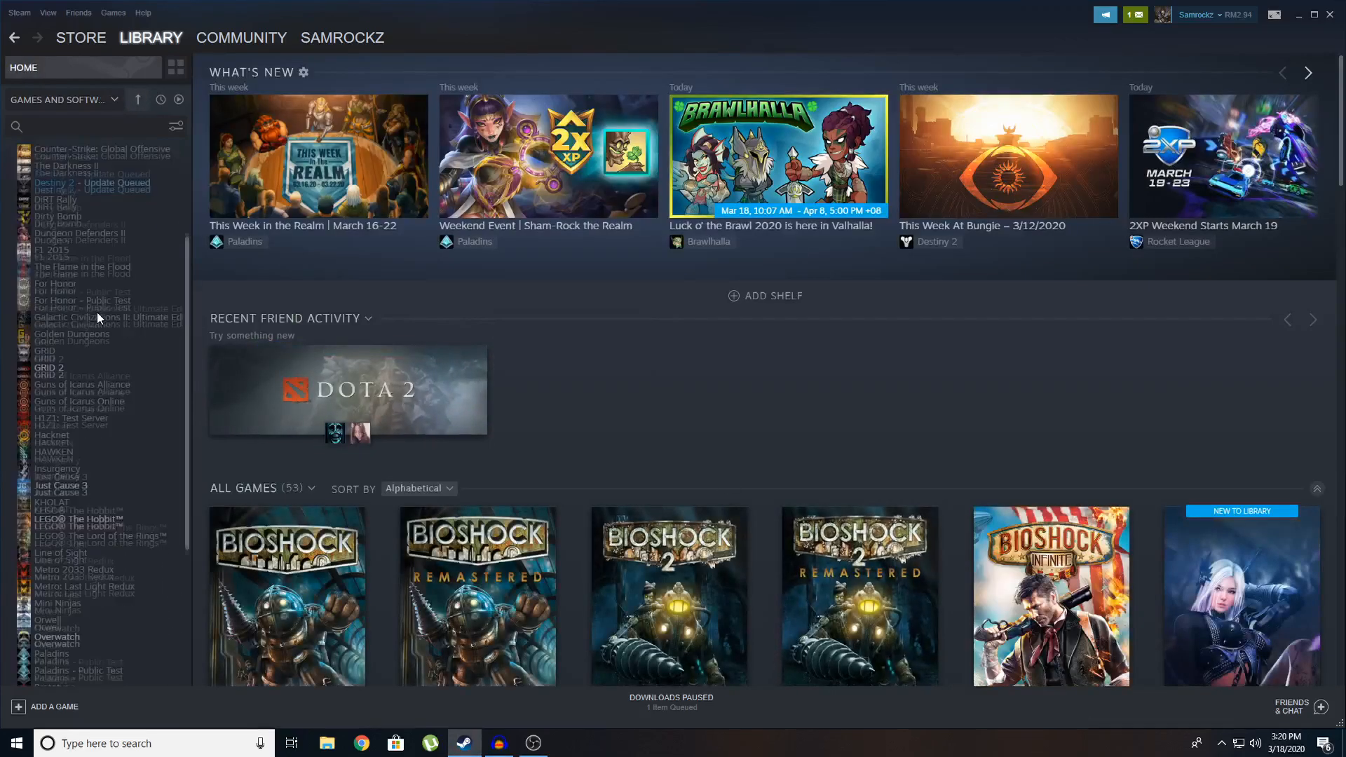
left_click(57, 510)
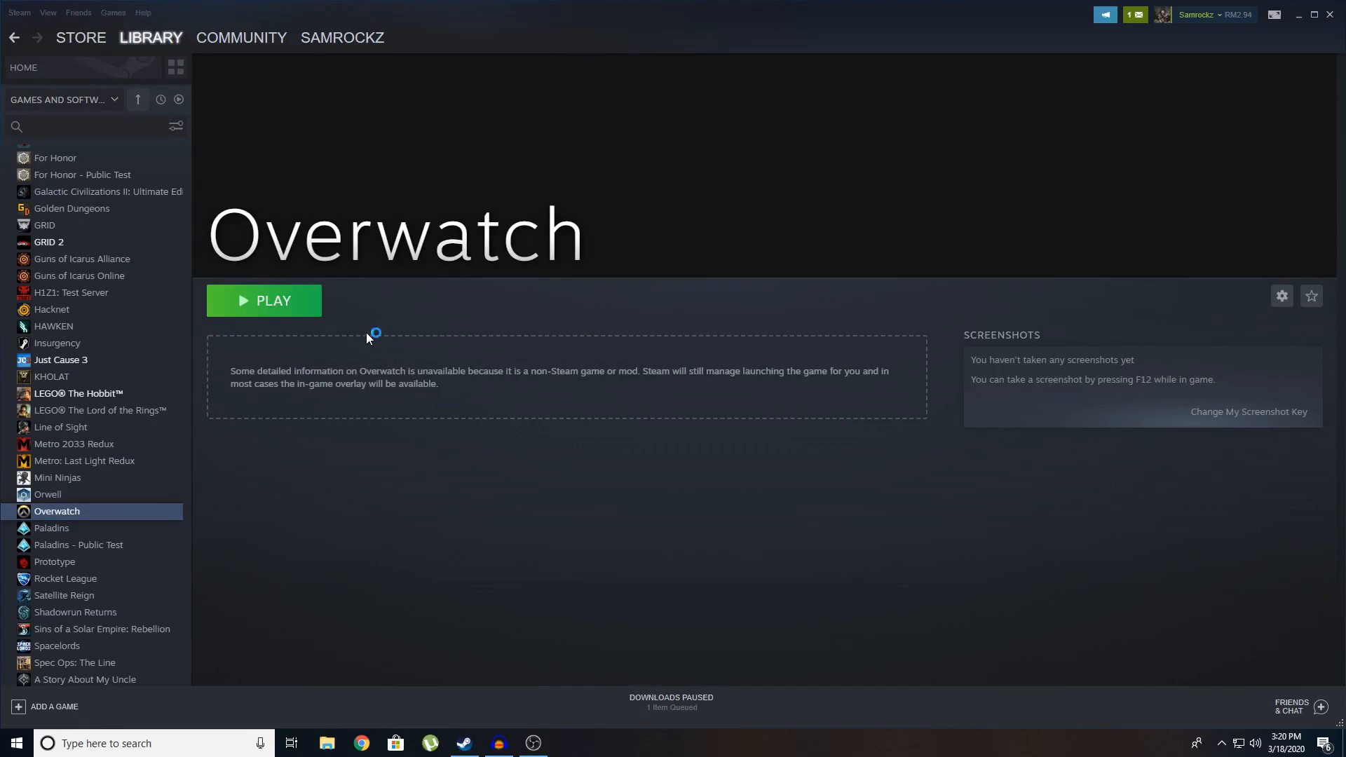
Launch Overwatch from its library page, then dismiss the Blizzard login window.
left_click(264, 300)
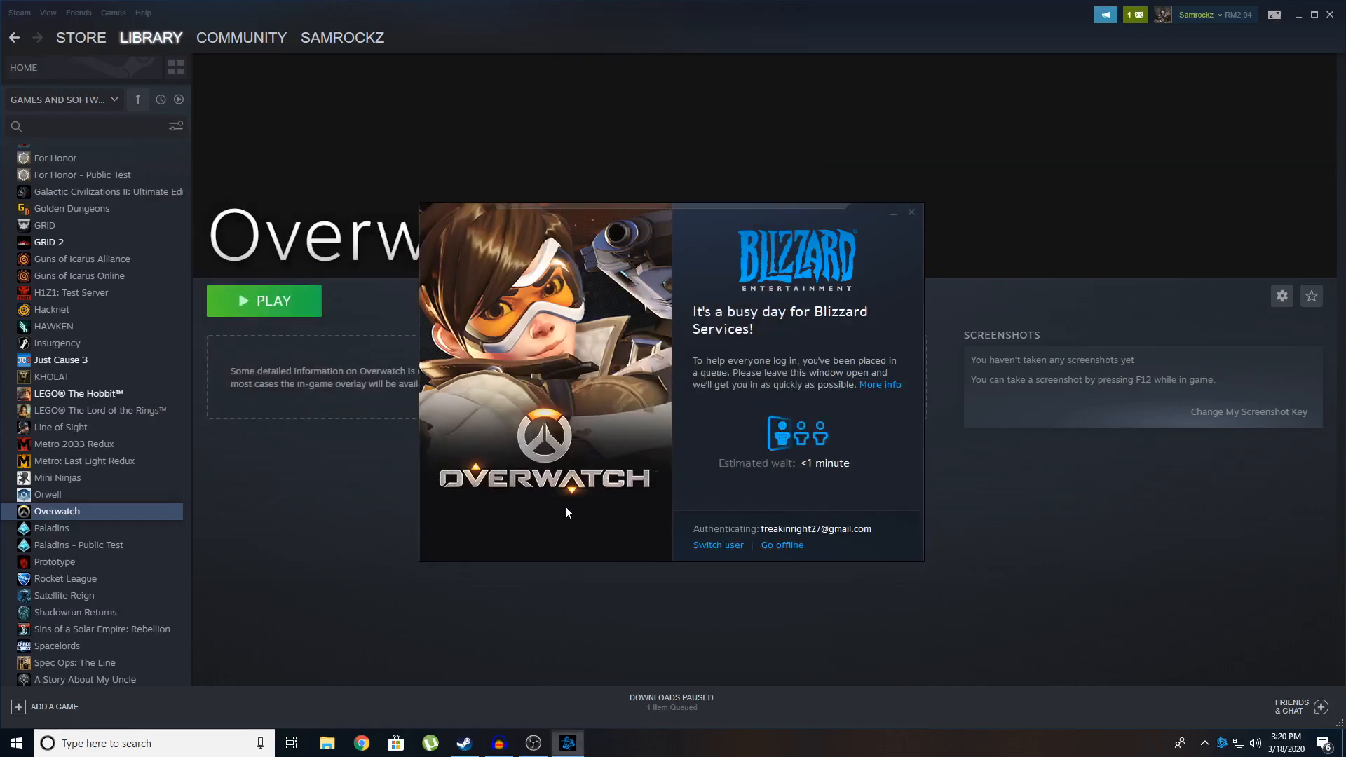
mouse_move(140, 470)
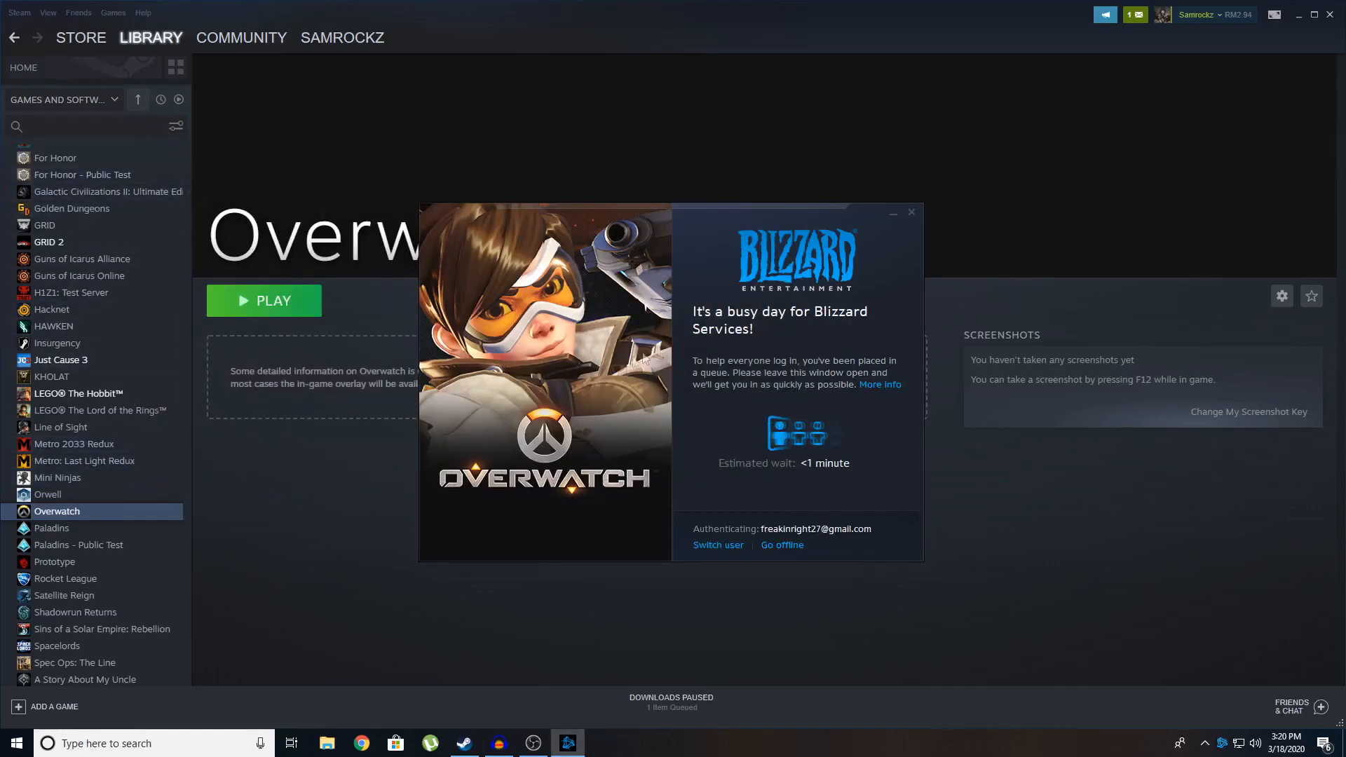
left_click(911, 212)
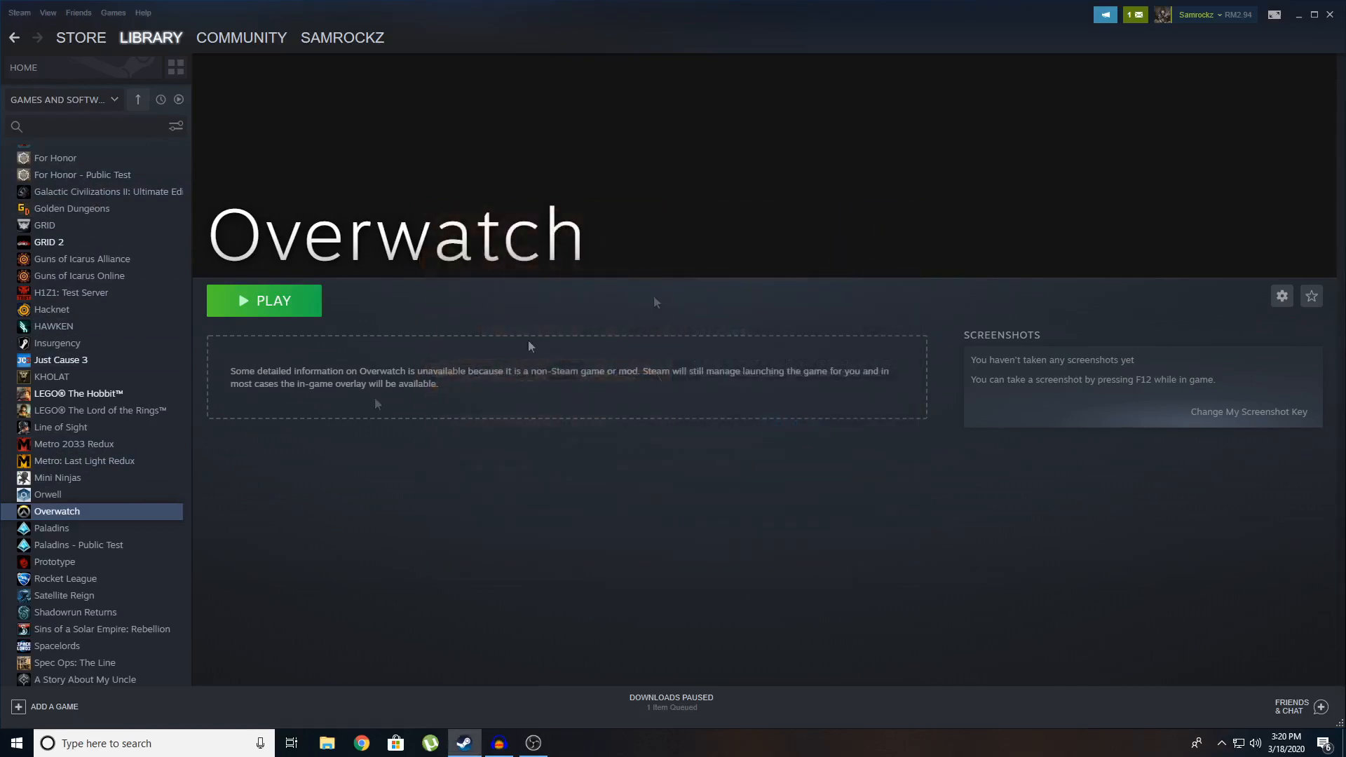
mouse_move(354, 333)
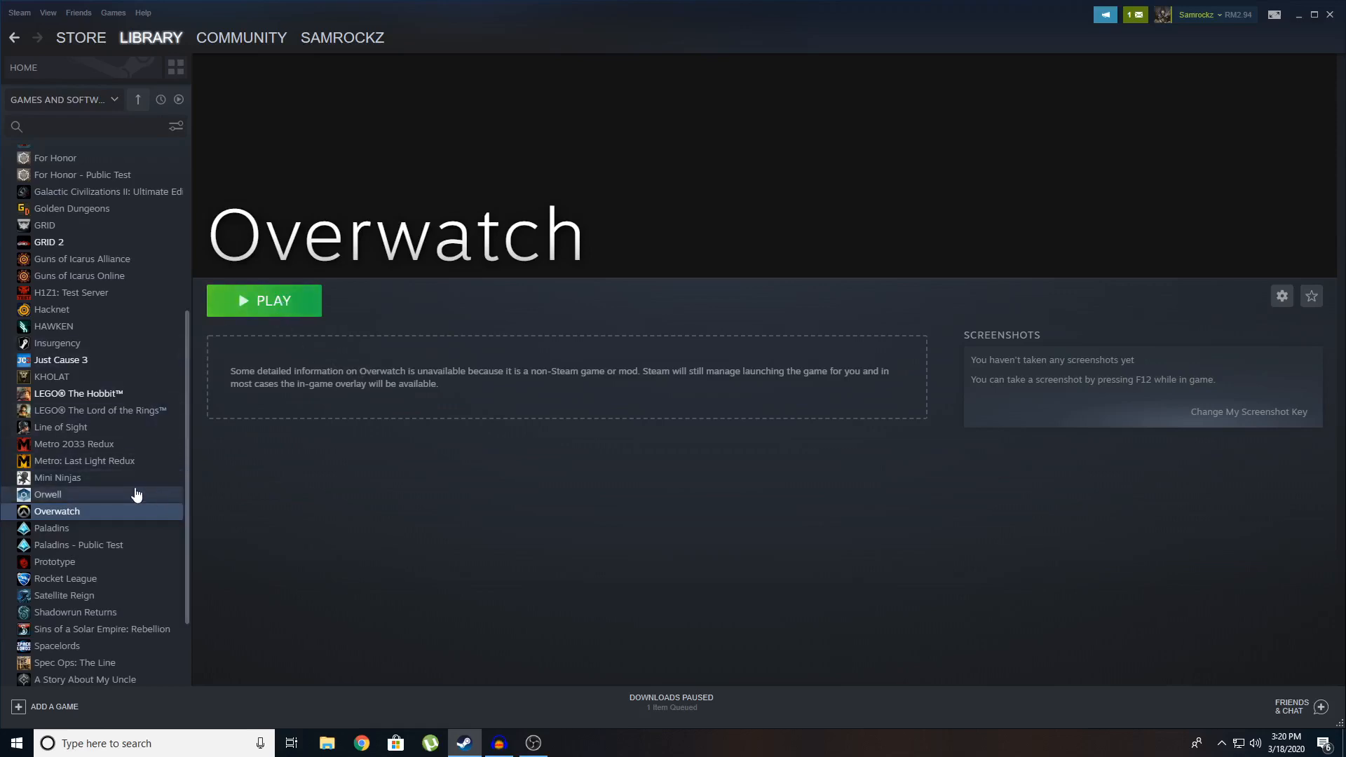
Bring up the context menu of the Overwatch entry to remove it from the library.
right_click(56, 511)
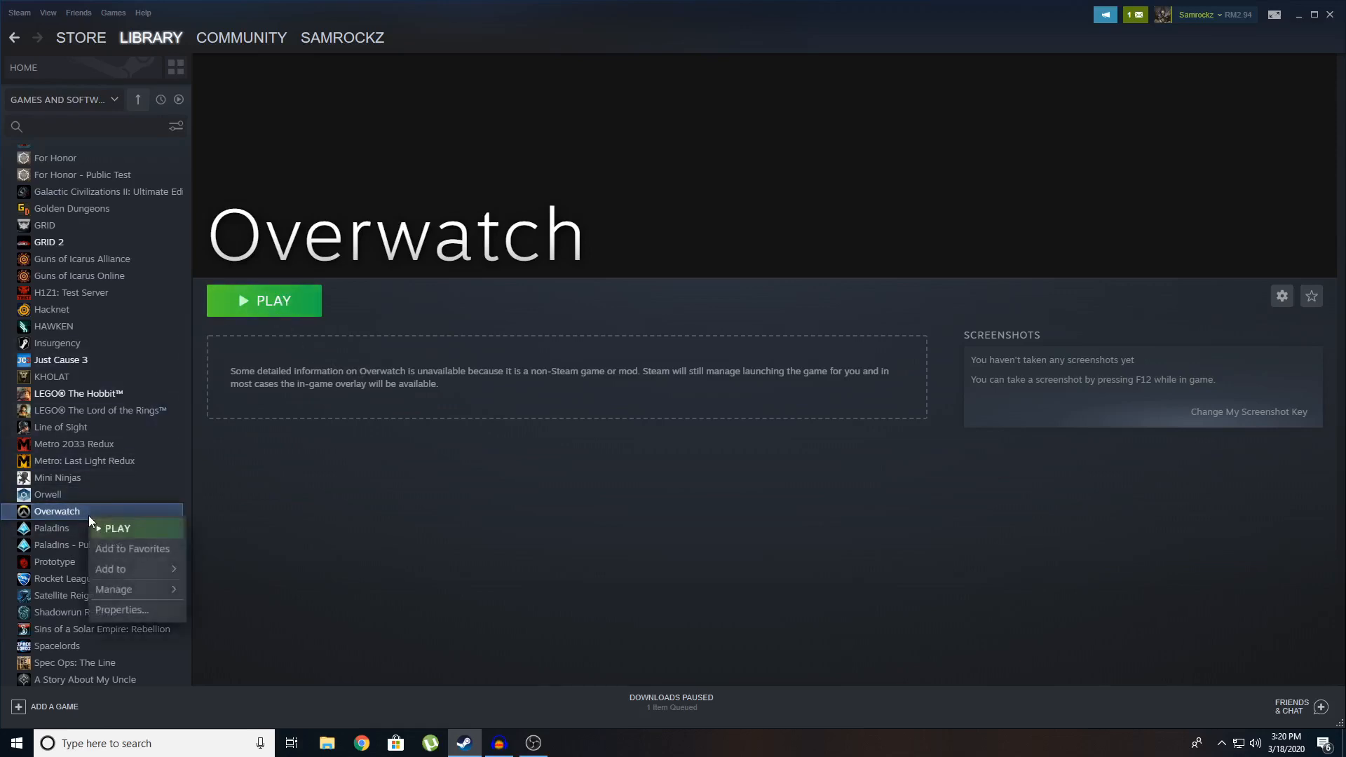
mouse_move(113, 589)
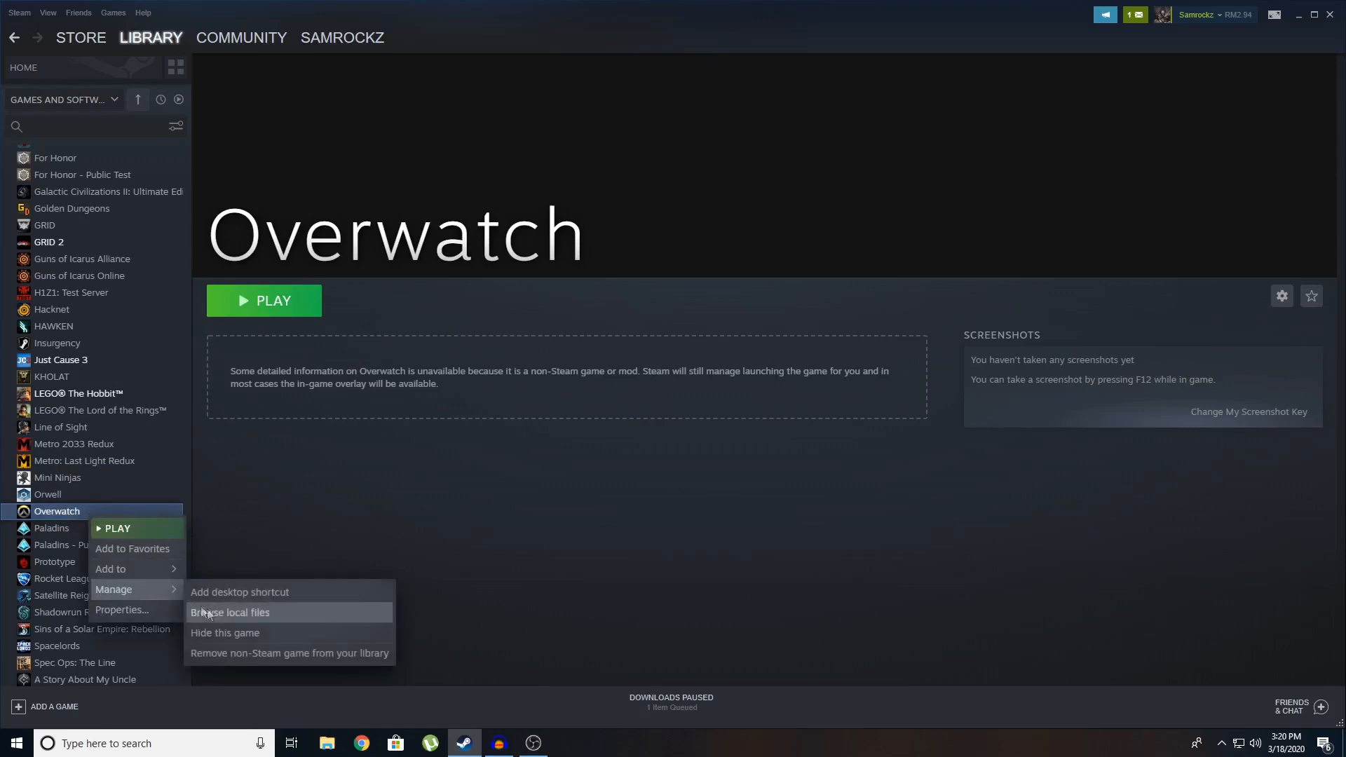
mouse_move(300, 654)
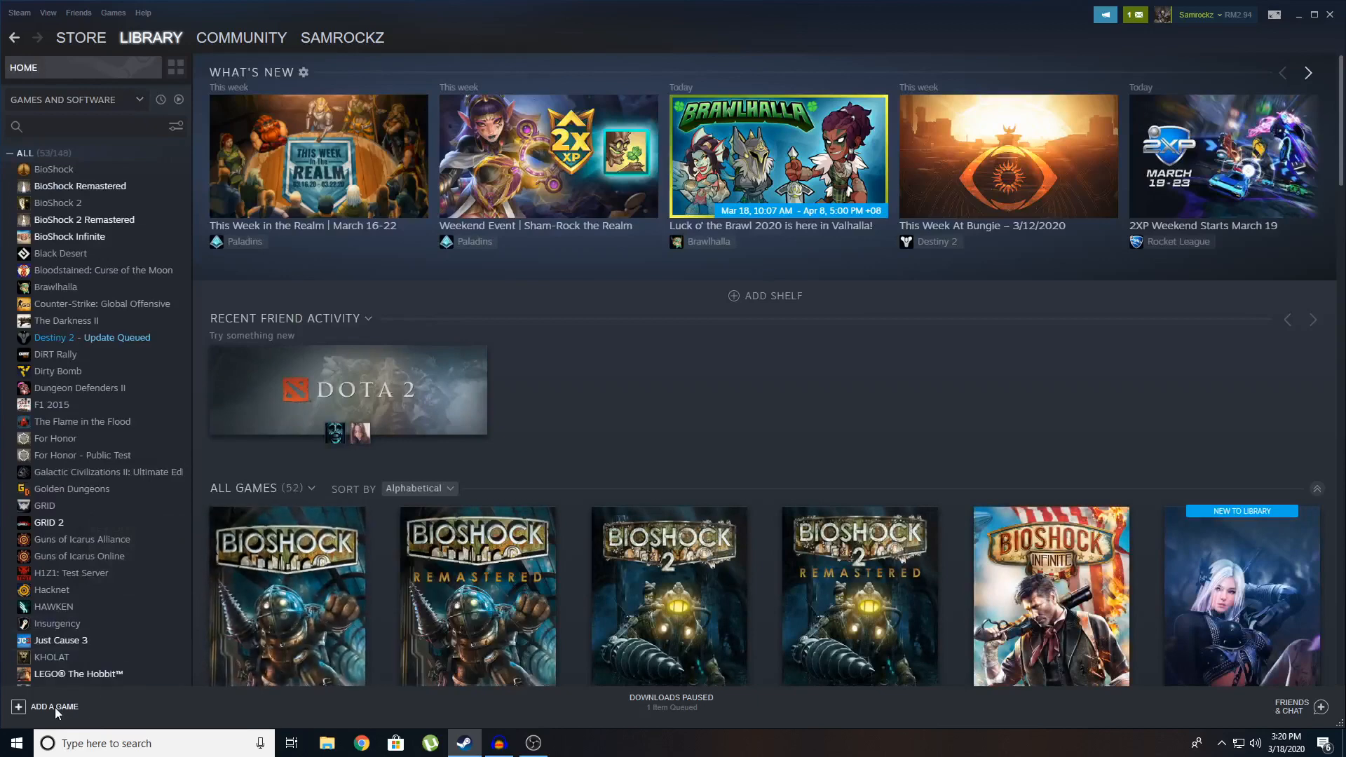
Add Adobe After Effects 2020 and Premiere Pro 2020 as non-Steam programs.
left_click(52, 707)
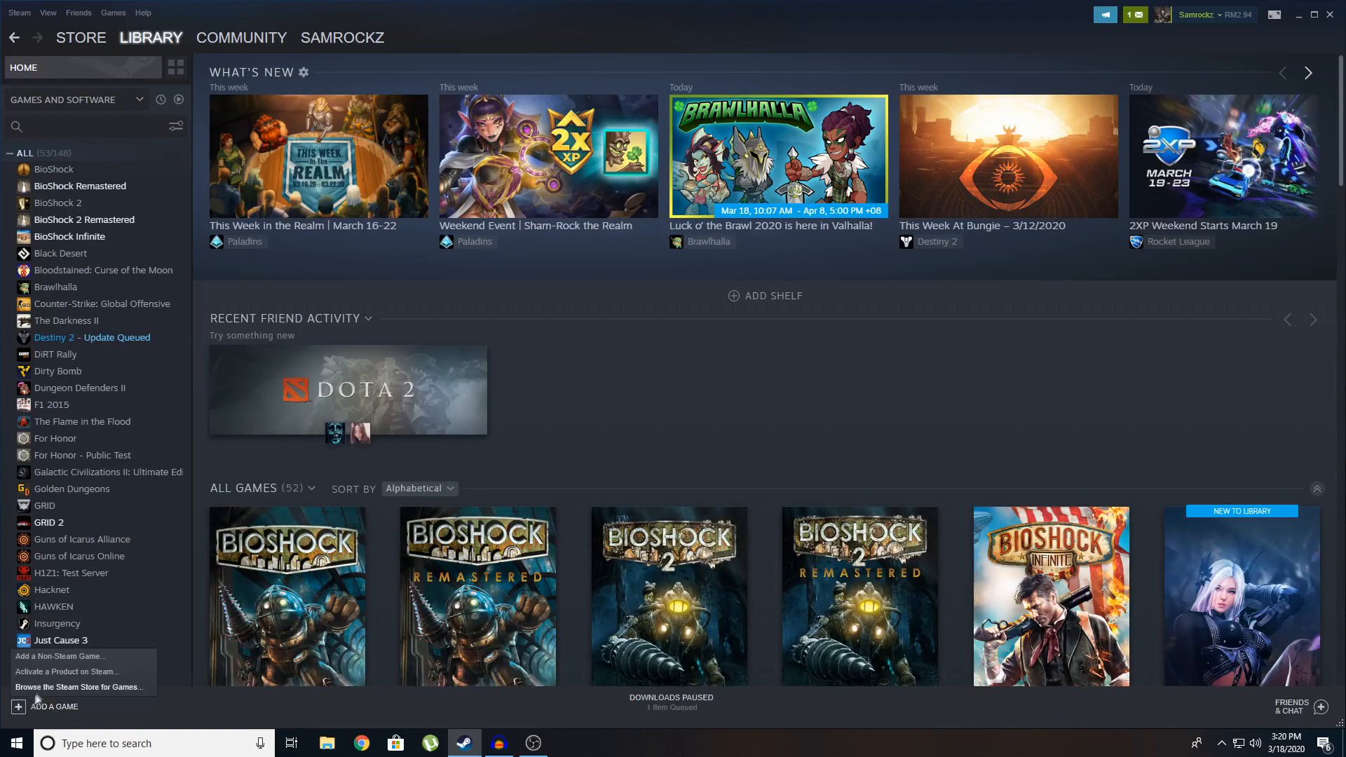
left_click(60, 656)
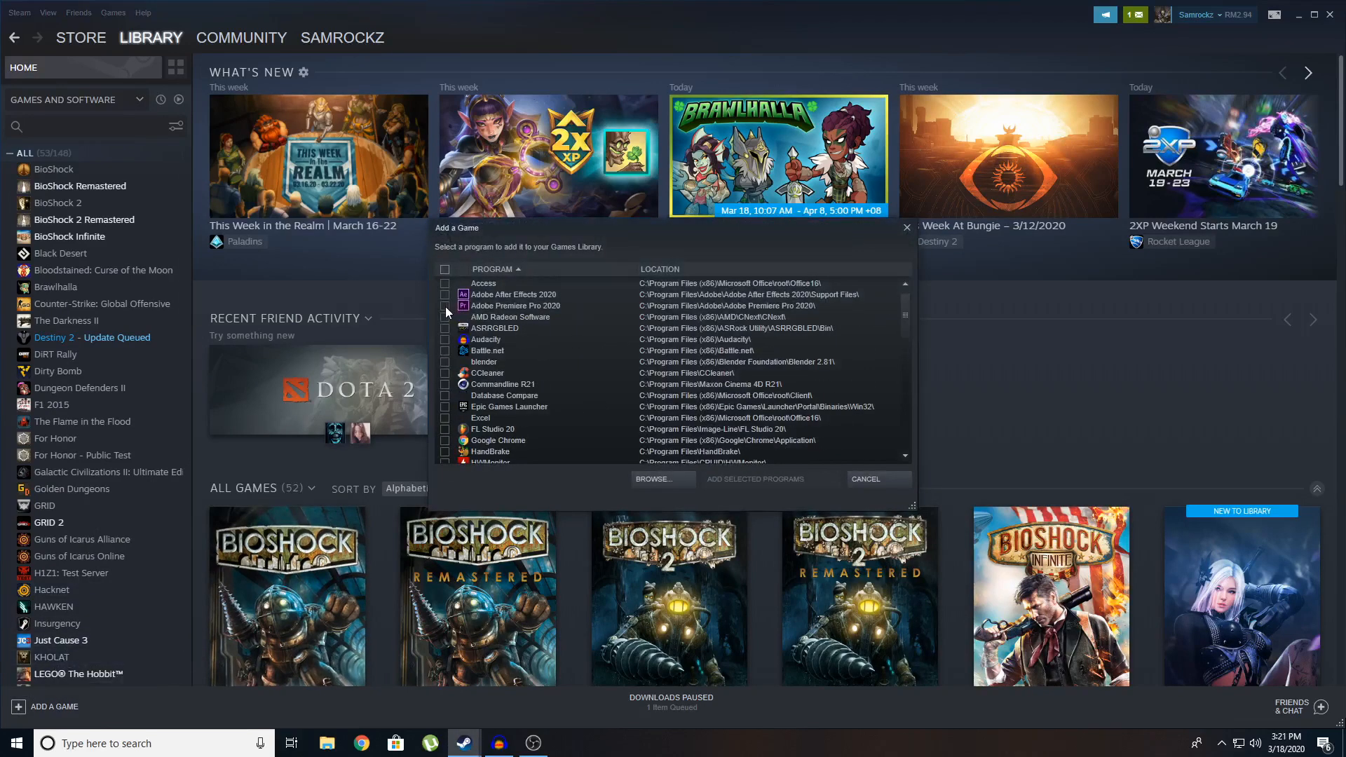
left_click(444, 307)
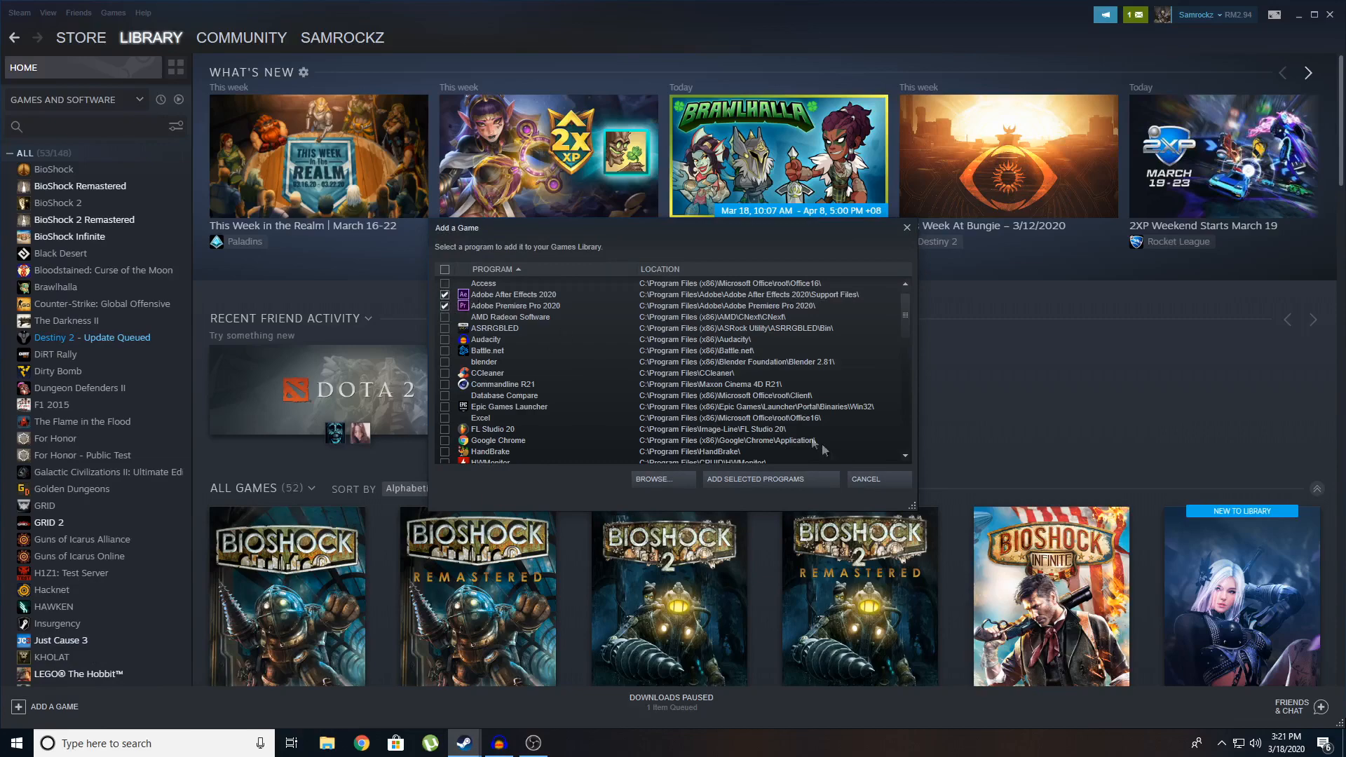
left_click(767, 480)
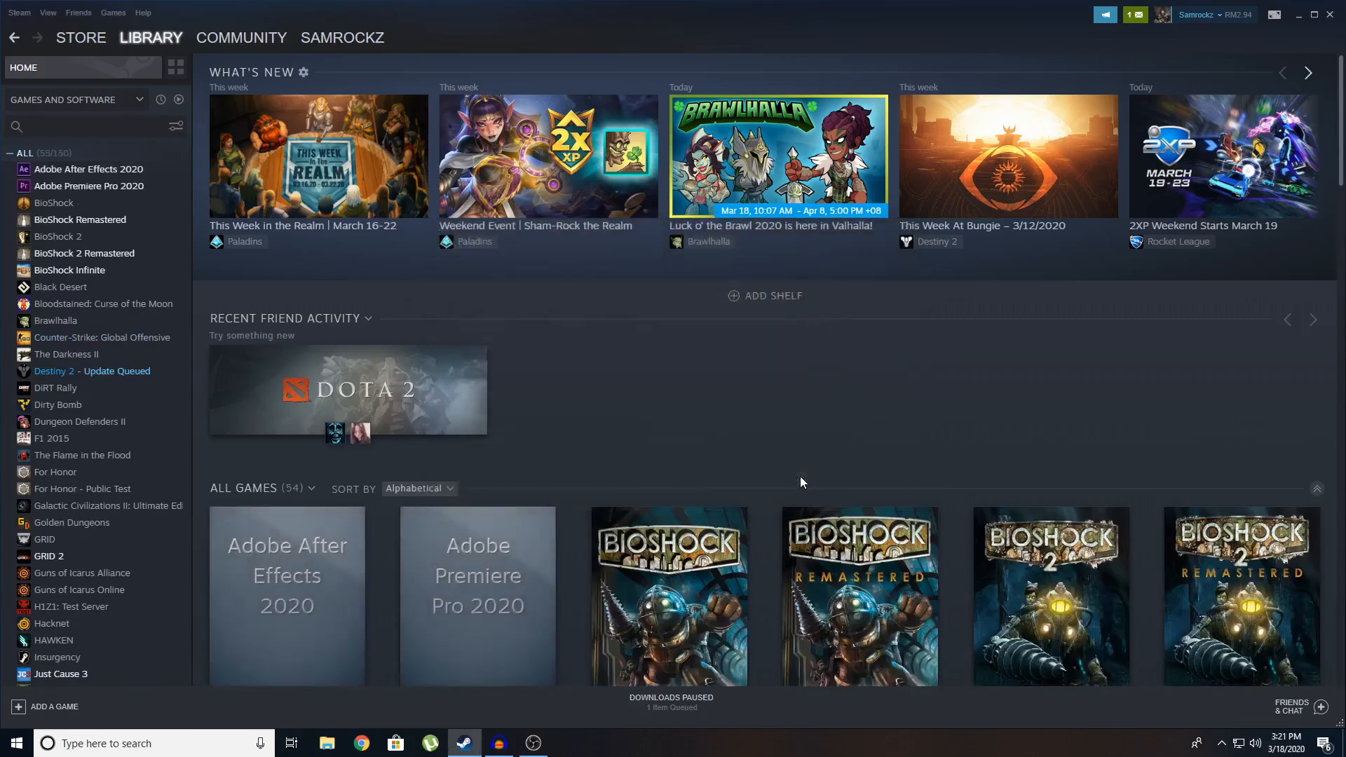
scroll("down", 3)
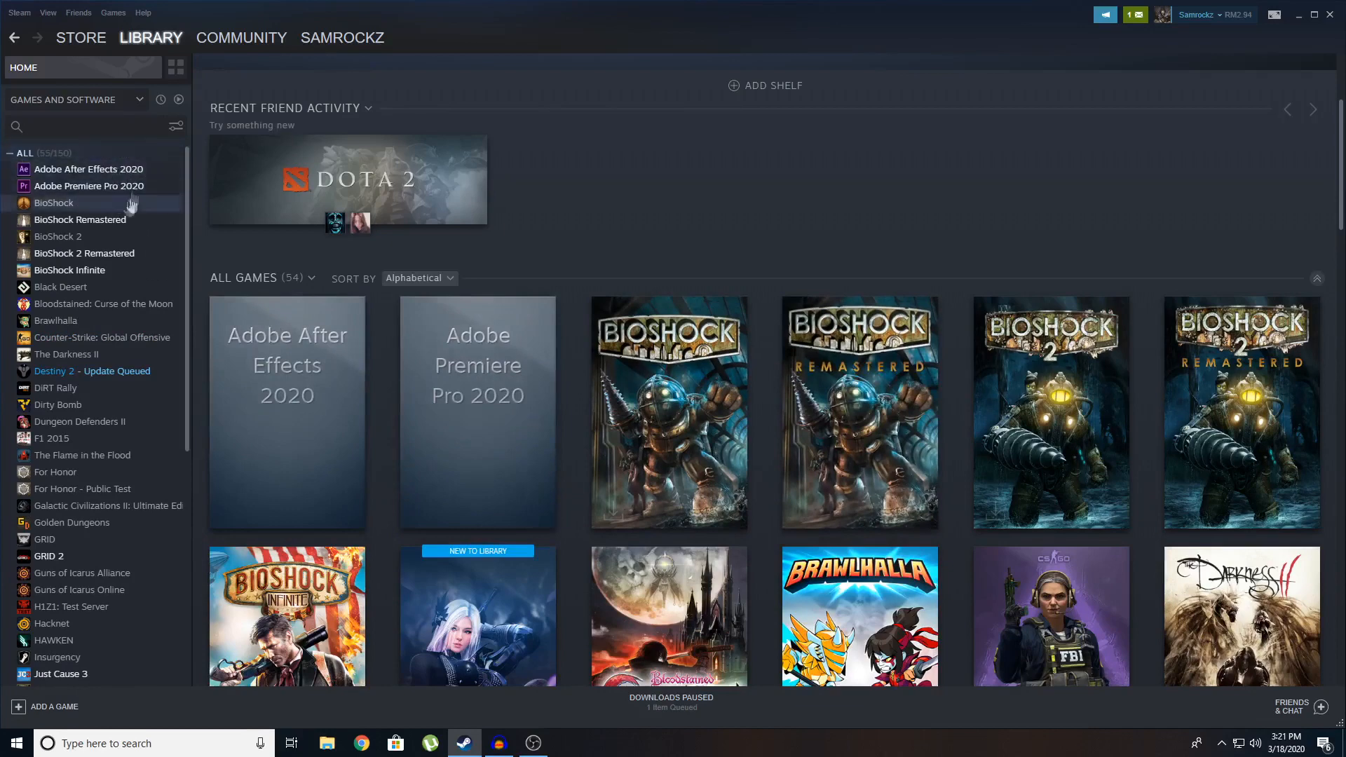
mouse_move(239, 255)
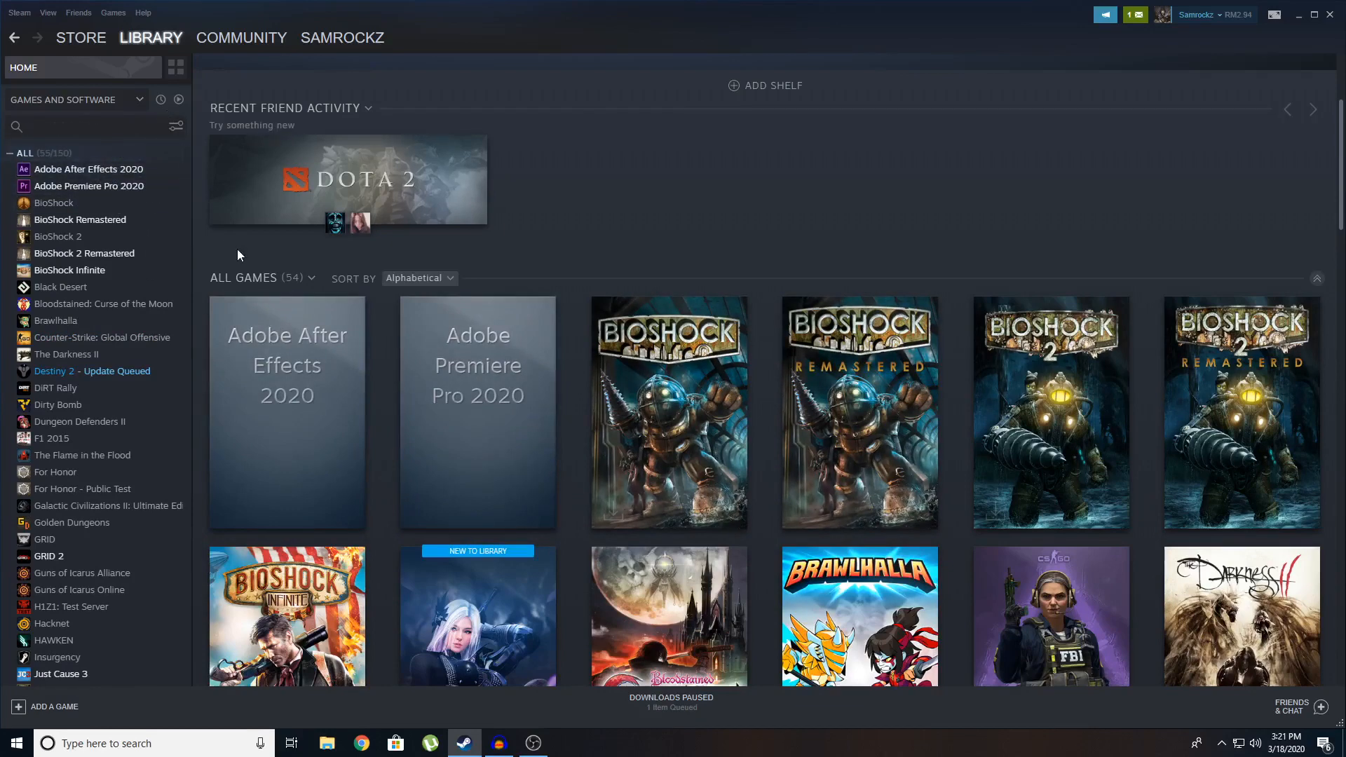
Select Adobe Premiere Pro 2020 in the library and launch it via PLAY.
left_click(87, 170)
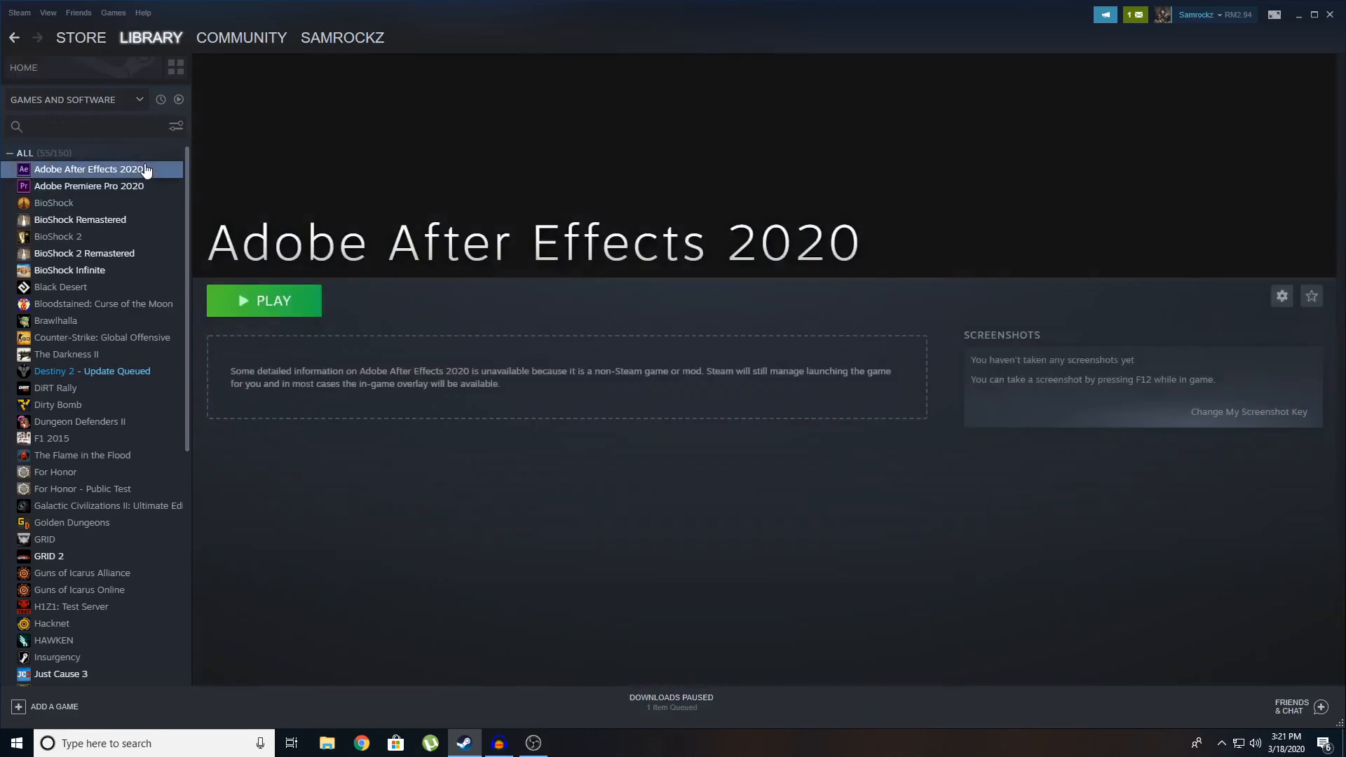
left_click(88, 187)
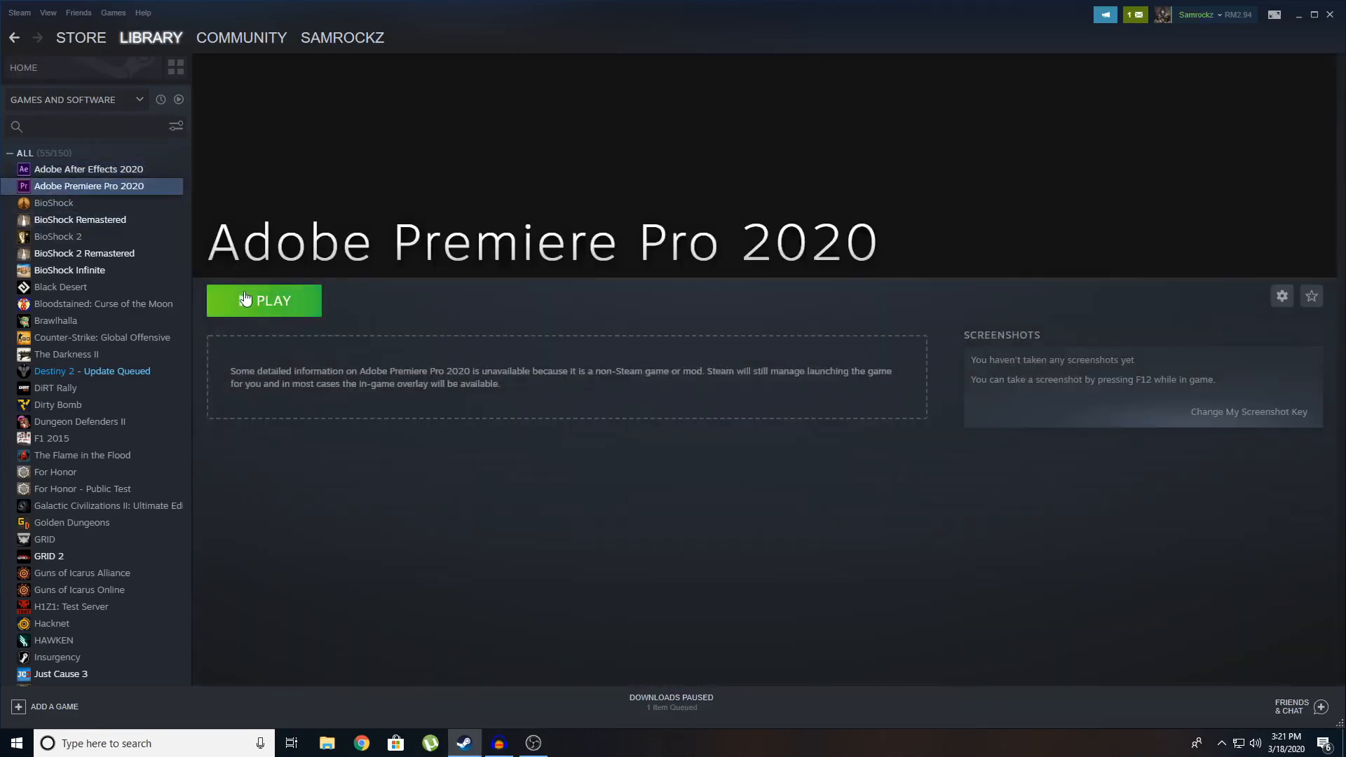
left_click(264, 300)
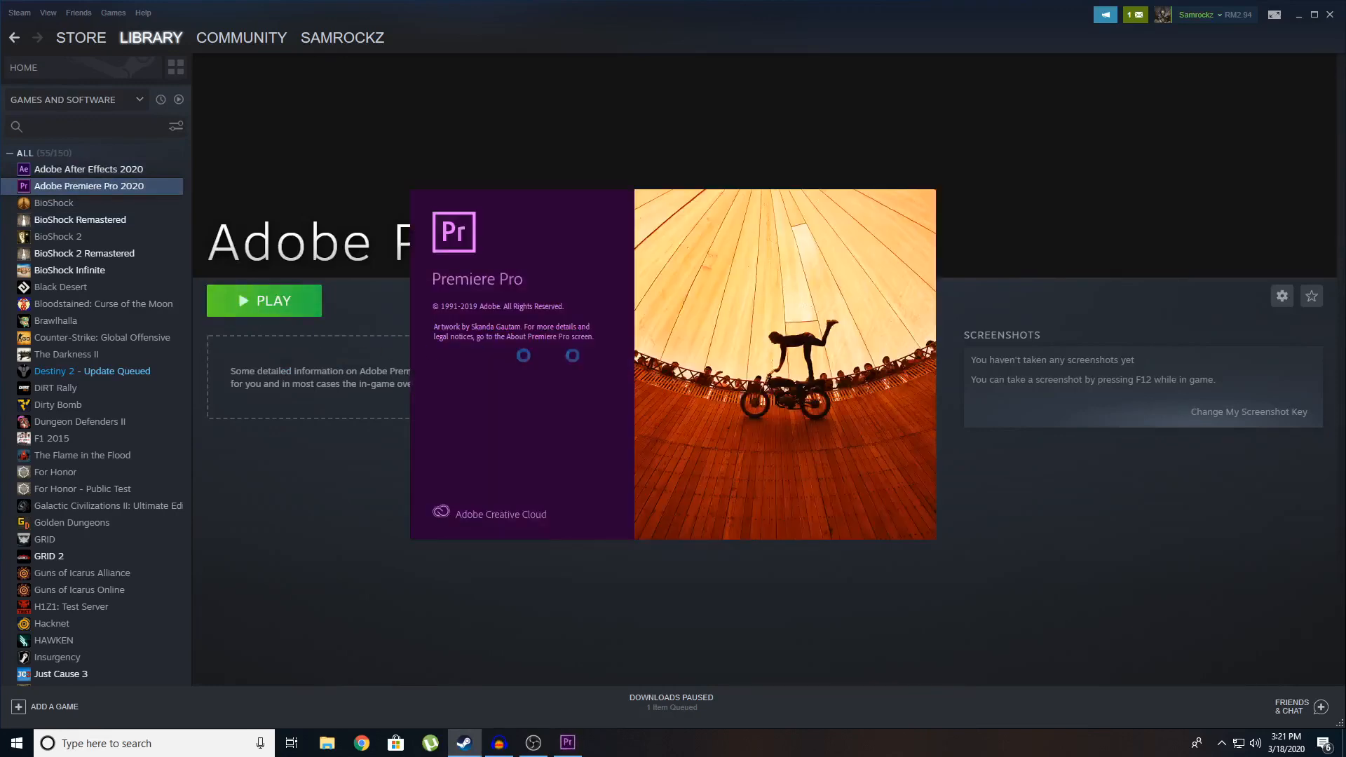